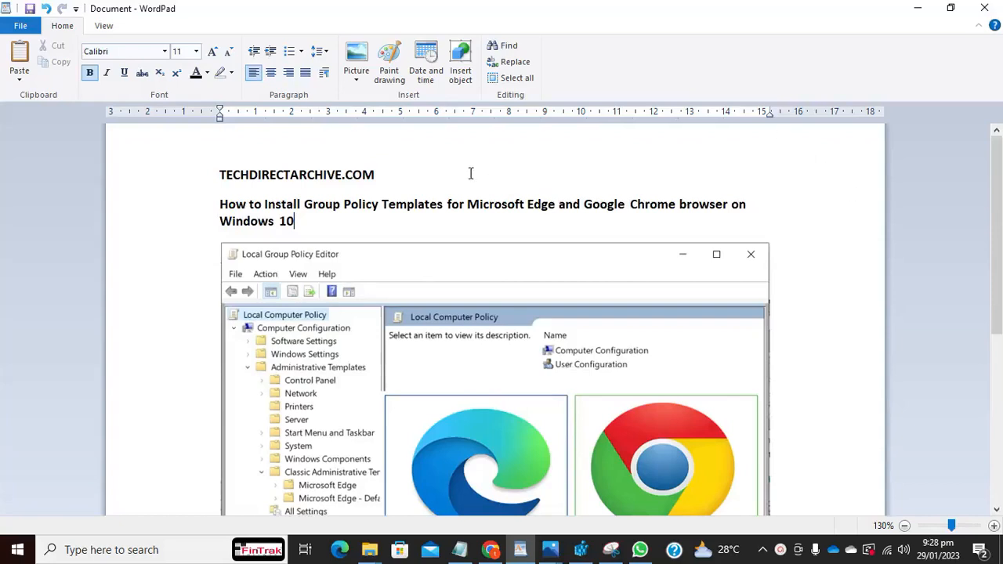
mouse_move(363, 174)
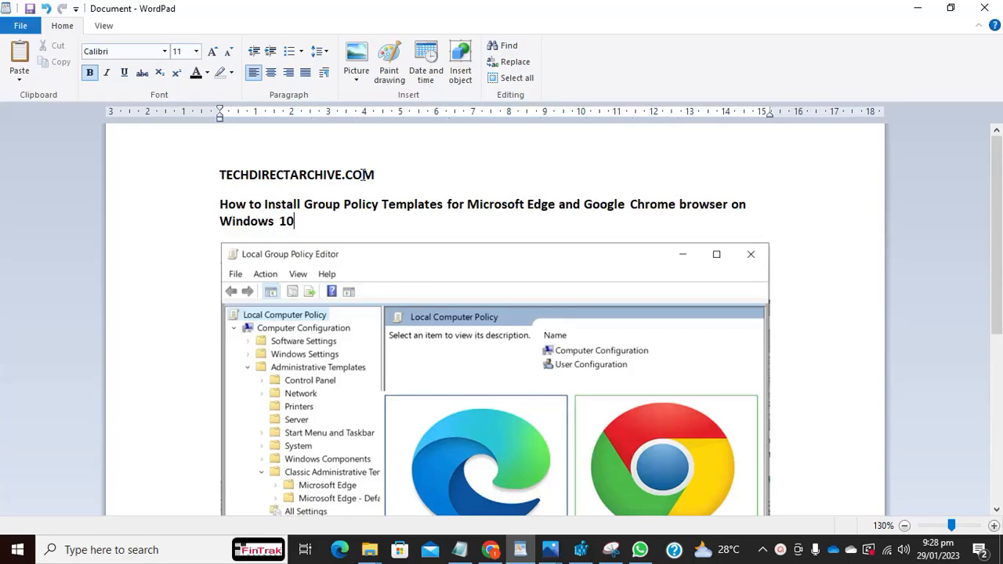
mouse_move(361, 174)
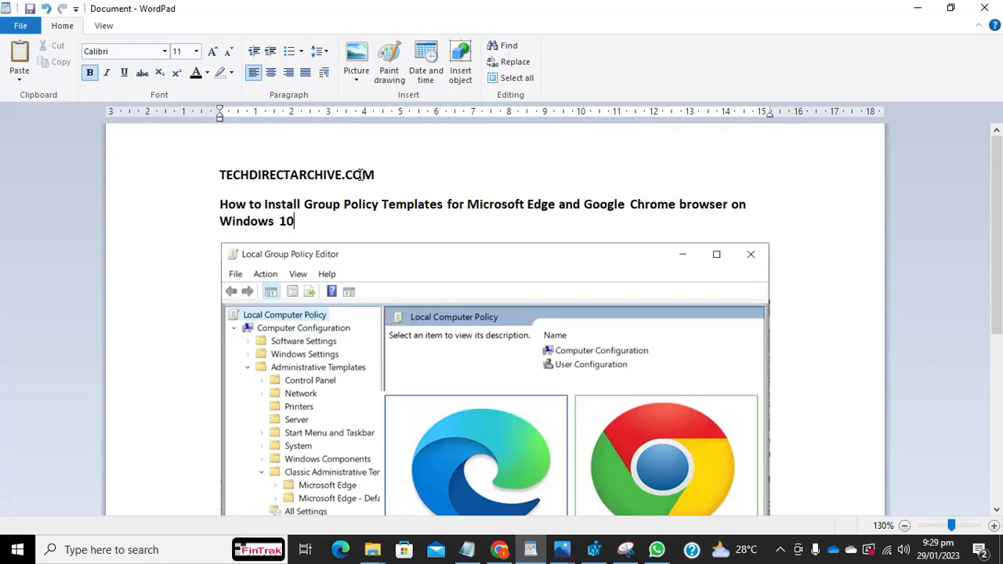
mouse_move(588, 270)
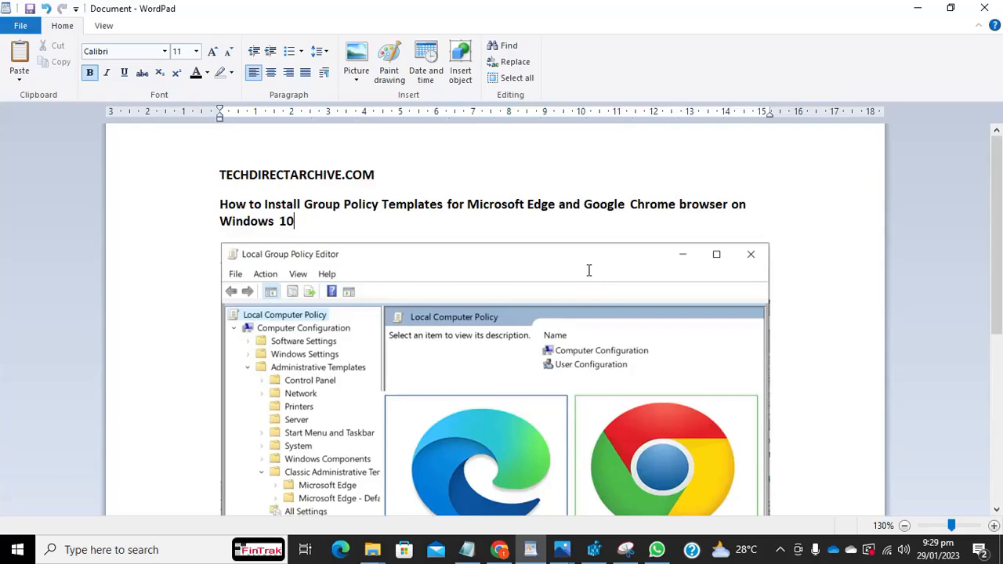
mouse_move(586, 330)
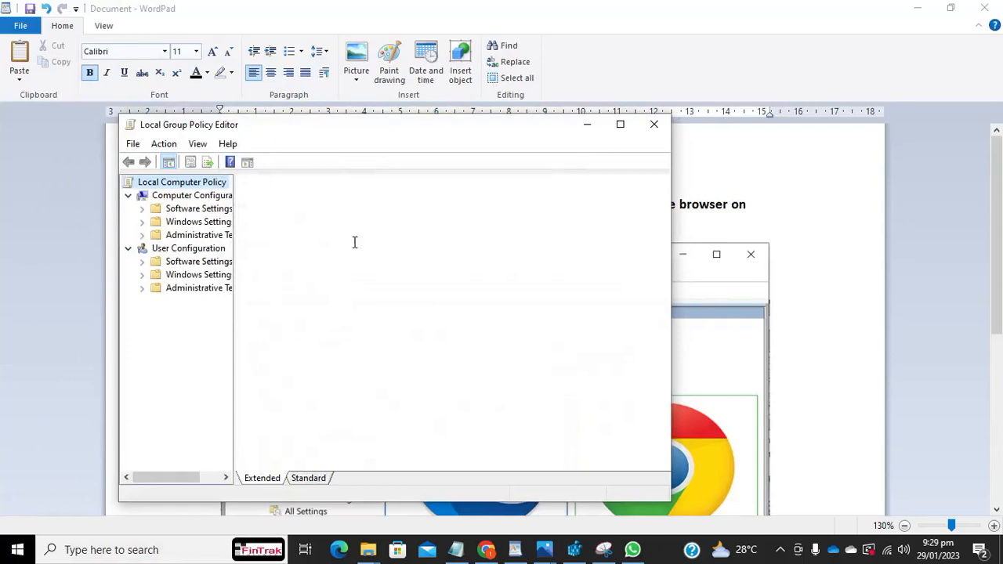
Expand Computer Configuration > Administrative Templates to expose Classic Administrative Templates (ADM).
click(182, 182)
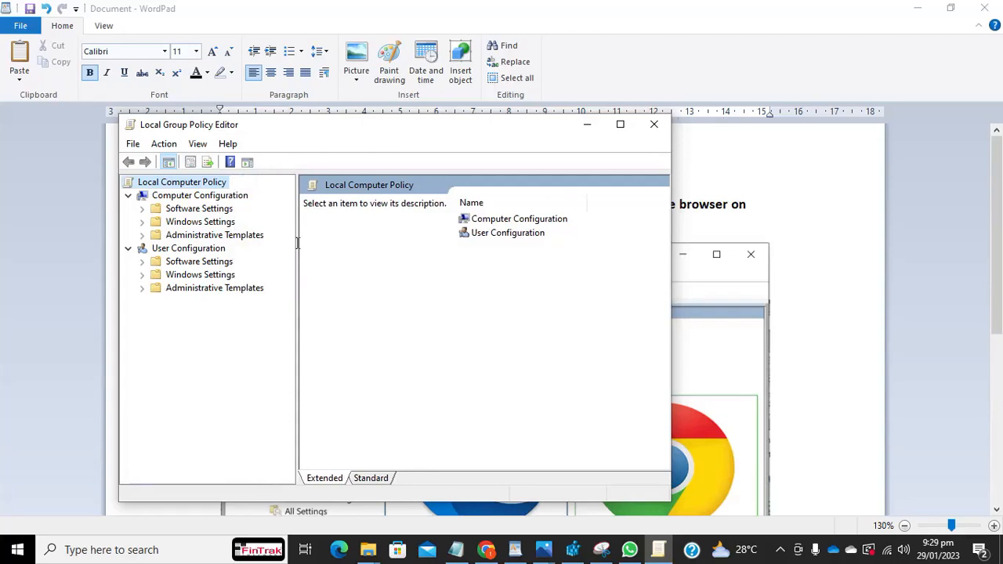
mouse_move(179, 237)
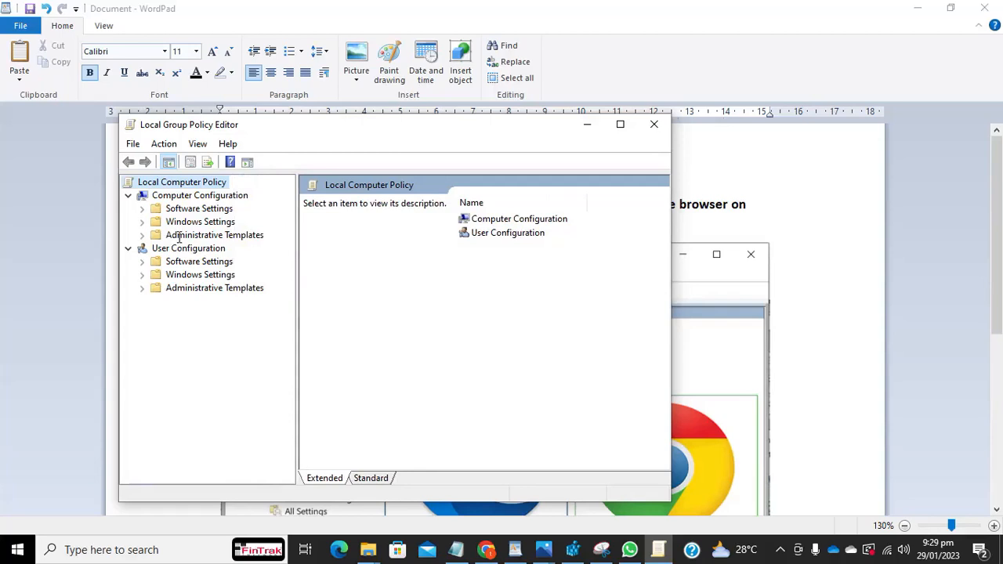
click(214, 235)
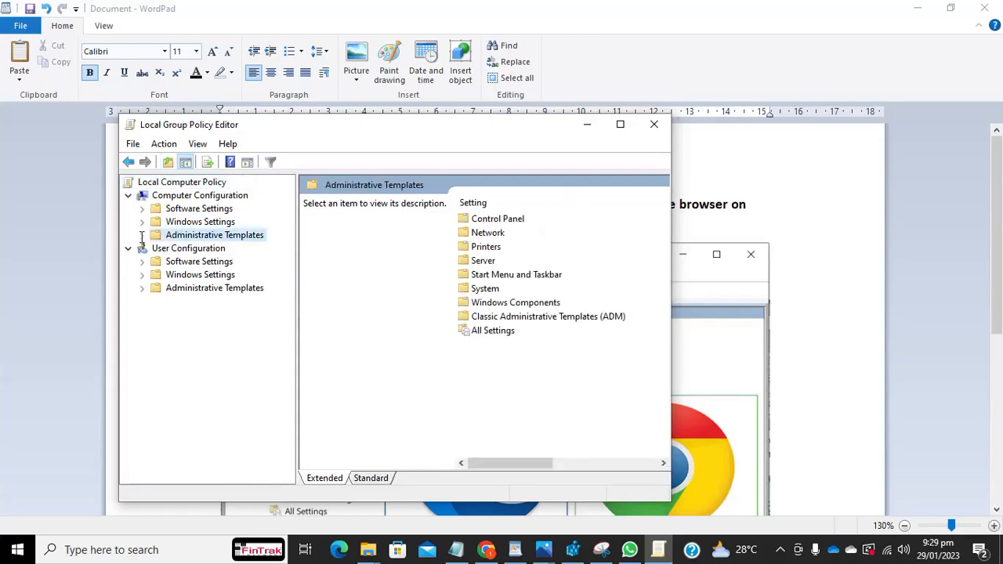
click(142, 235)
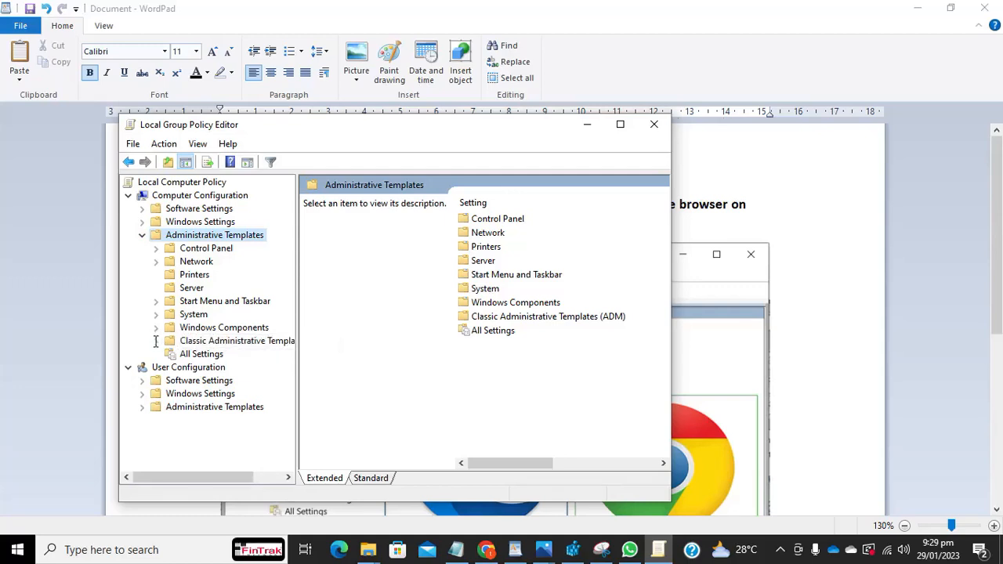
click(155, 340)
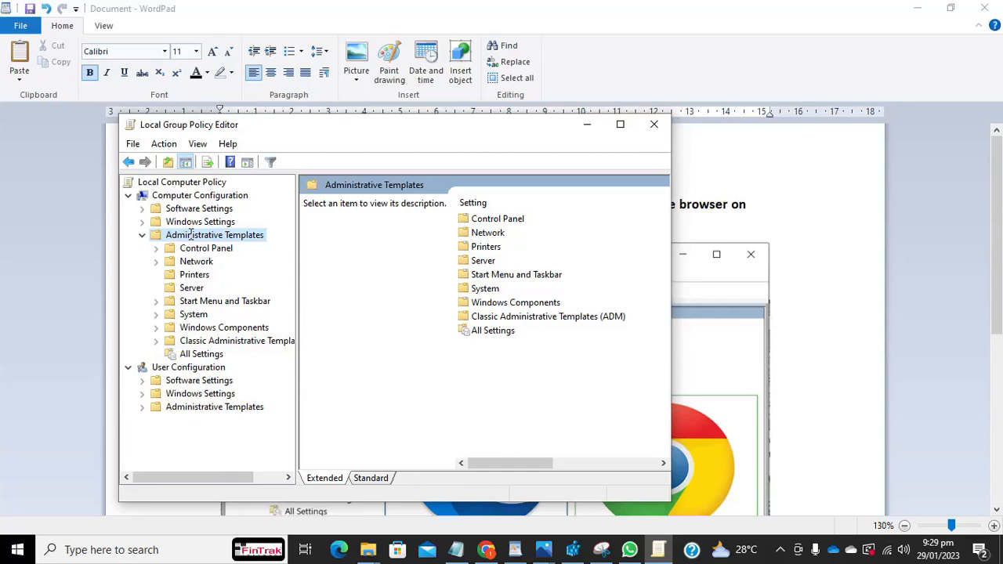
Remove the chrome and msedge templates through Add/Remove Templates, then close the list.
right_click(214, 235)
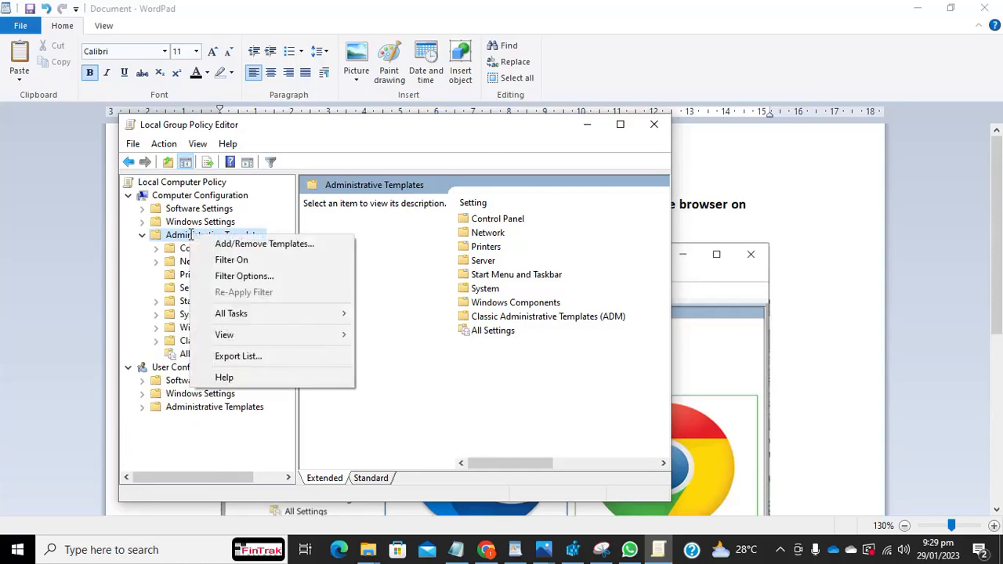
click(264, 244)
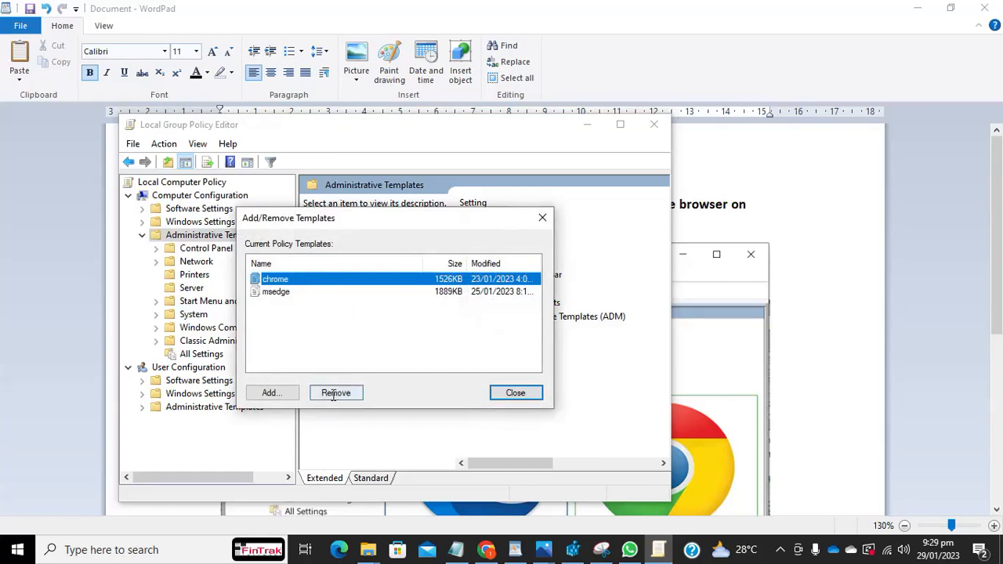
click(336, 393)
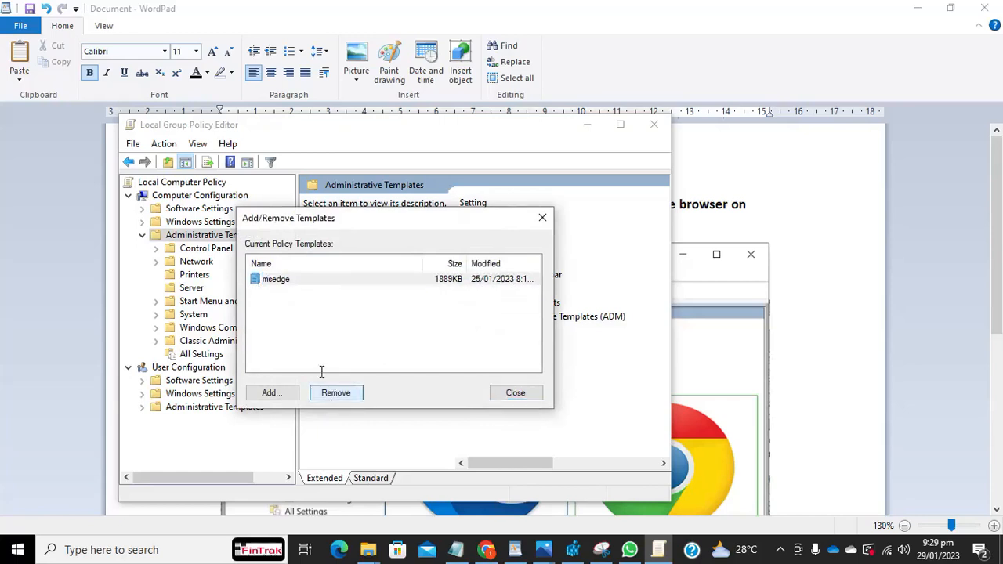
click(275, 279)
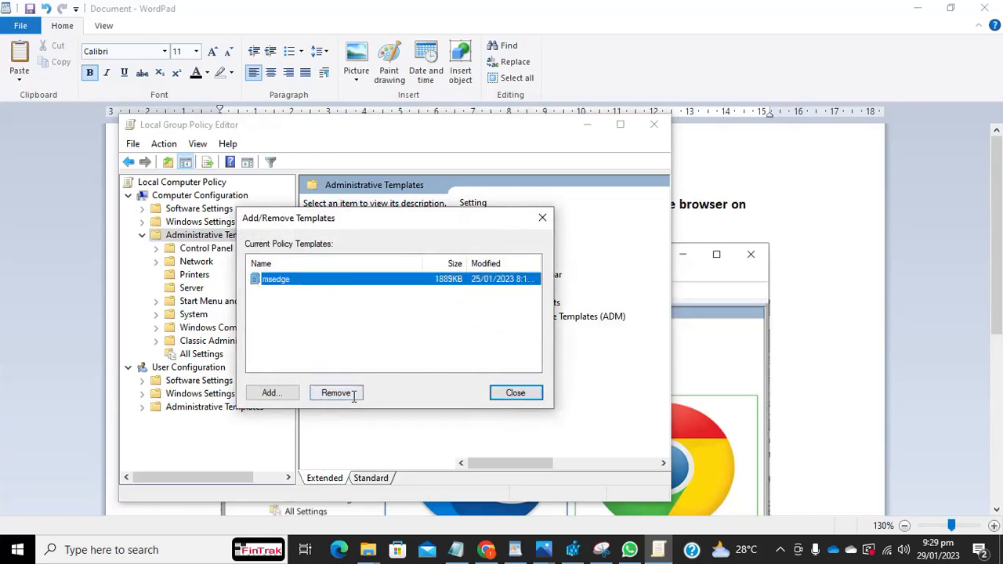
click(335, 393)
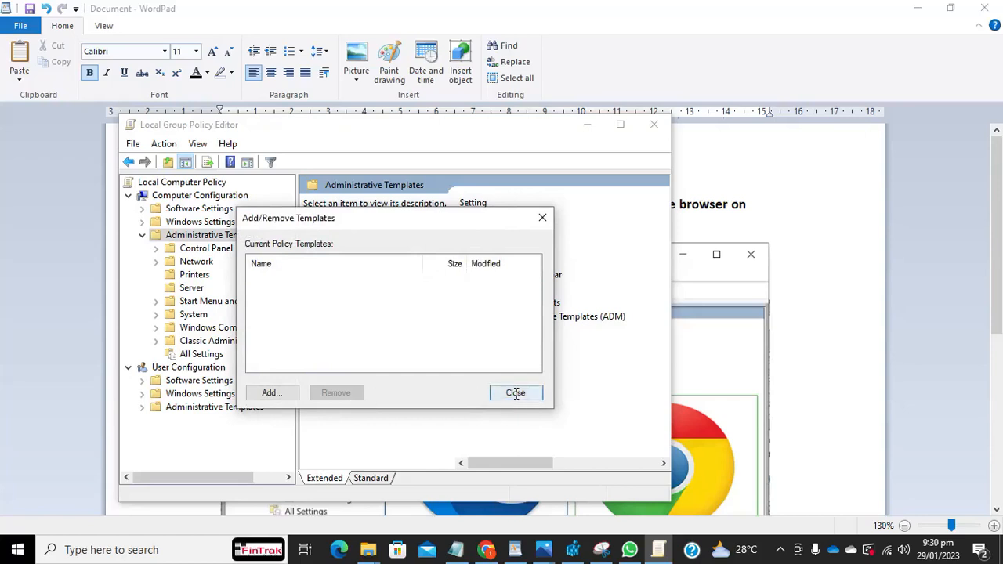
click(516, 393)
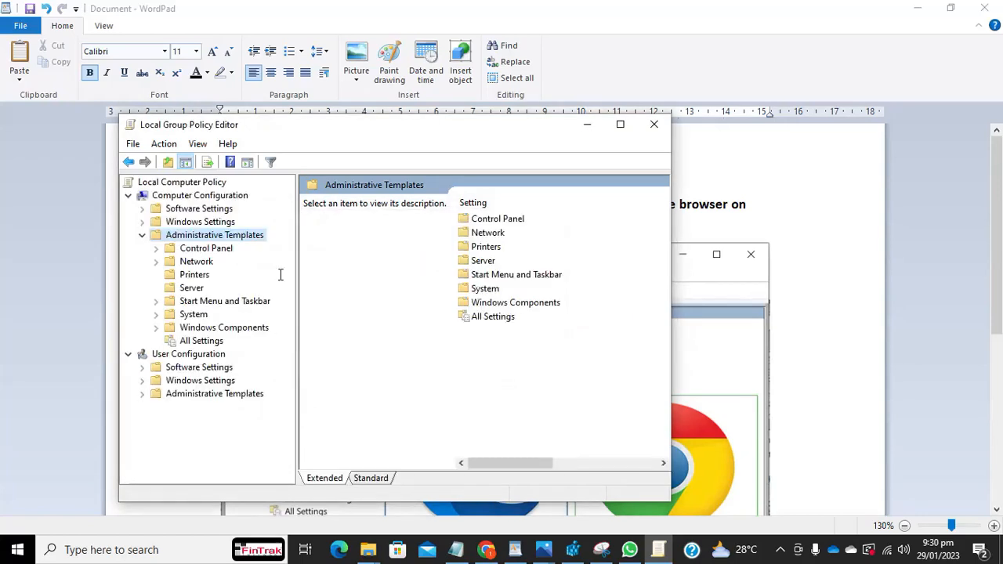
mouse_move(209, 355)
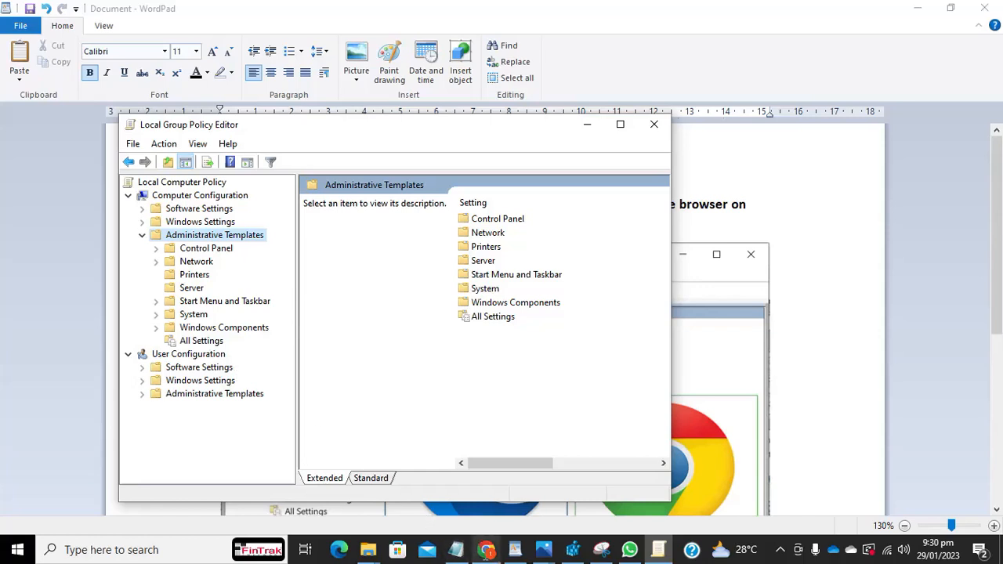
mouse_move(367, 377)
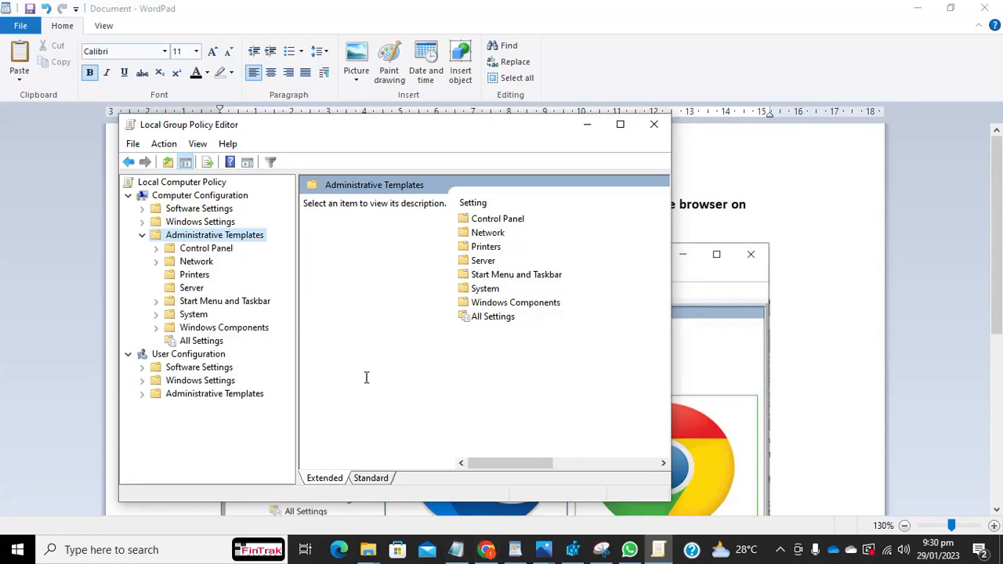
mouse_move(432, 443)
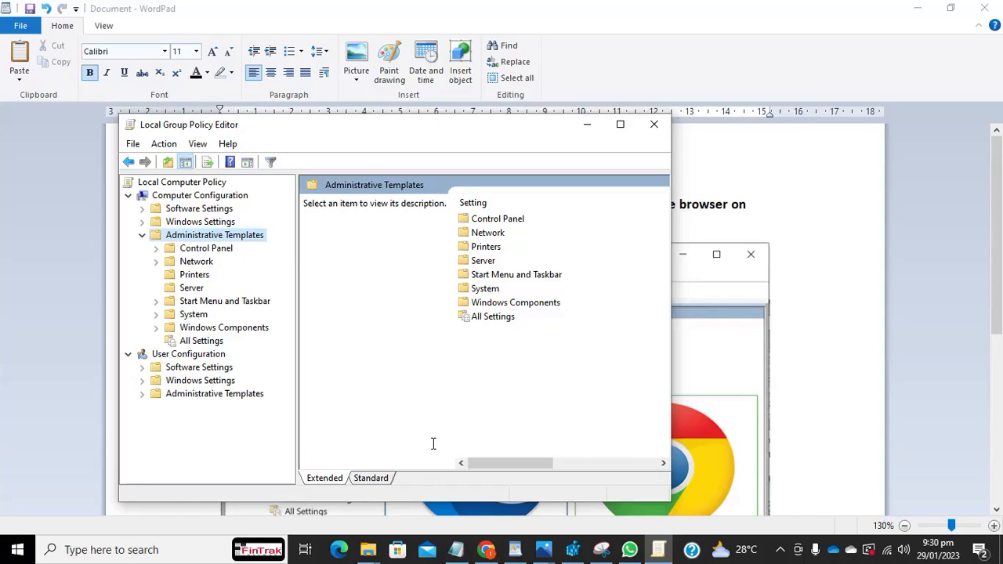
mouse_move(391, 338)
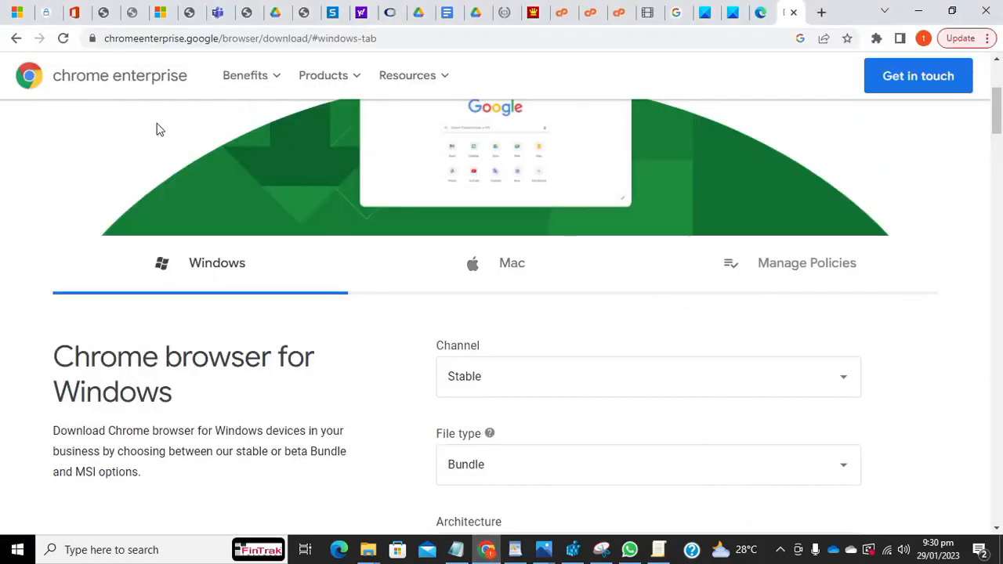
Select Windows with Stable channel, Bundle file type and 64-bit architecture on Chrome Enterprise.
click(408, 75)
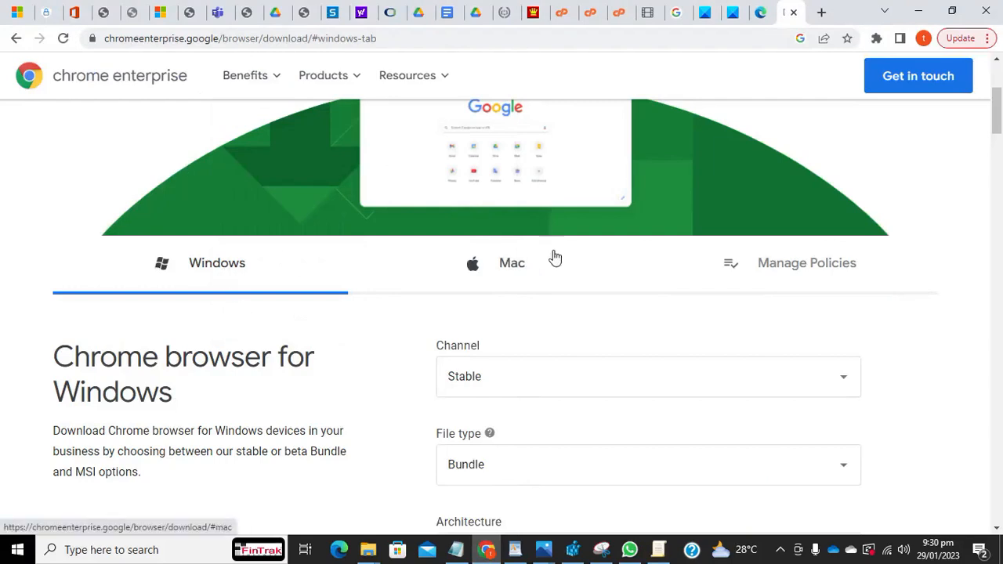
click(512, 263)
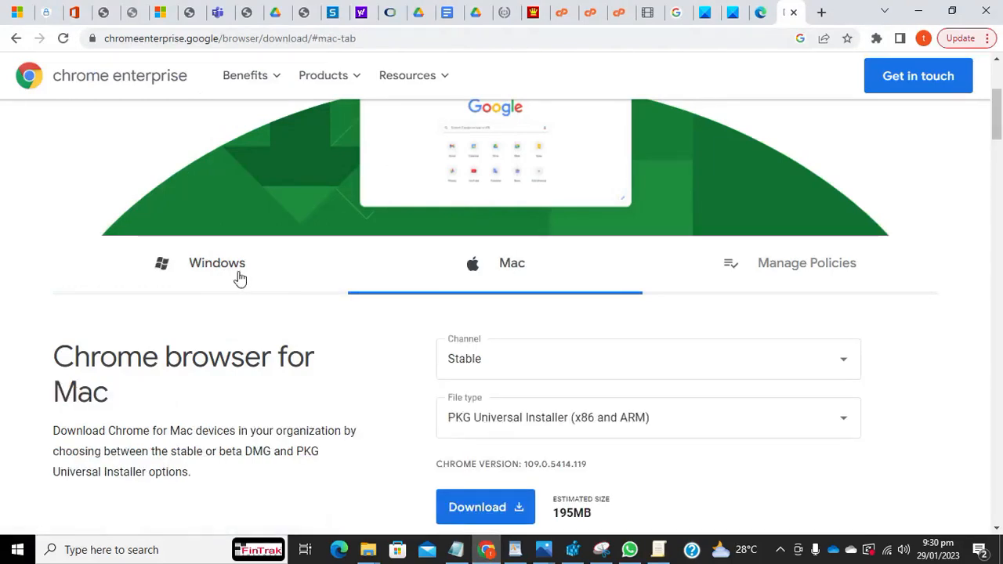
click(217, 263)
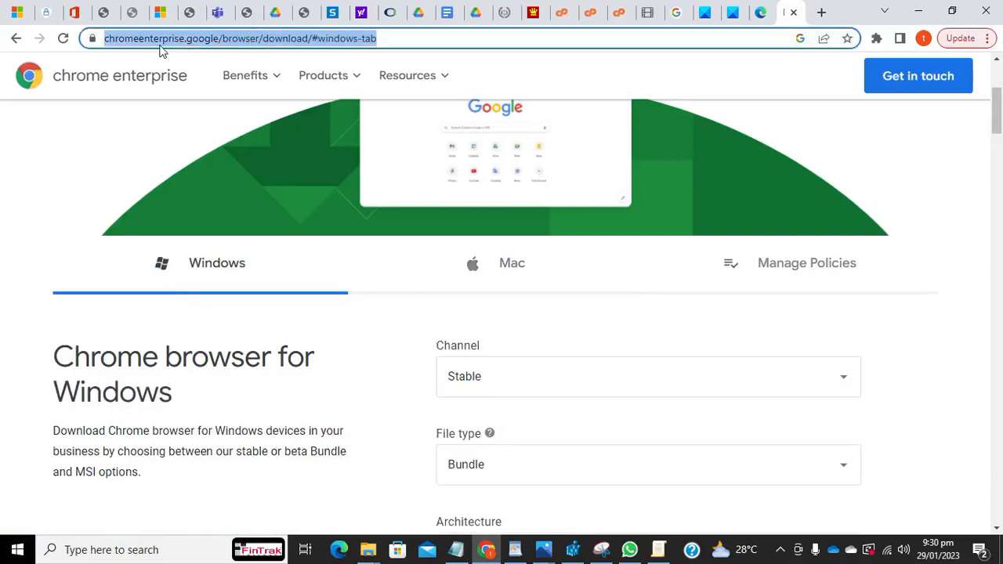
mouse_move(131, 49)
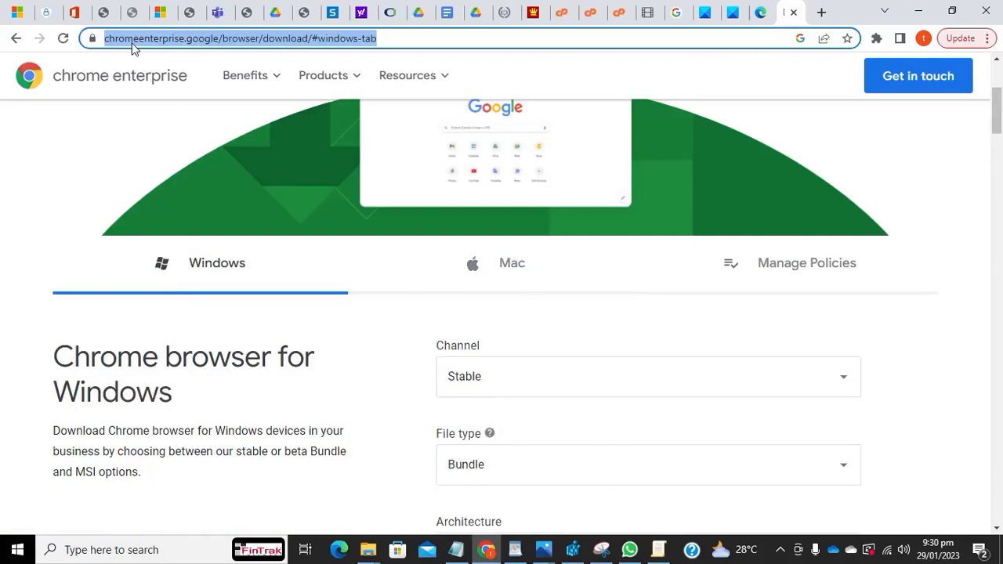
mouse_move(642, 377)
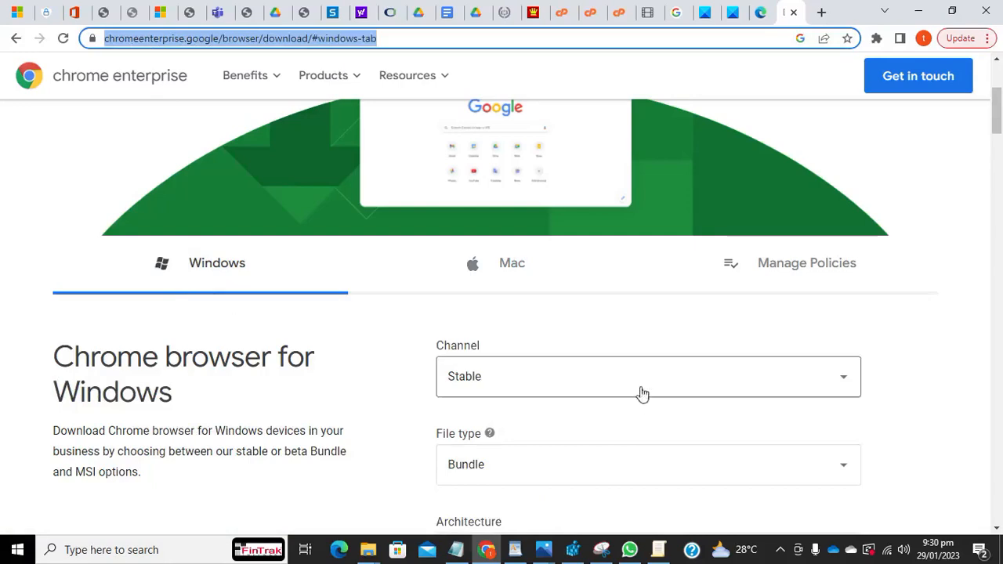
scroll(down, 3)
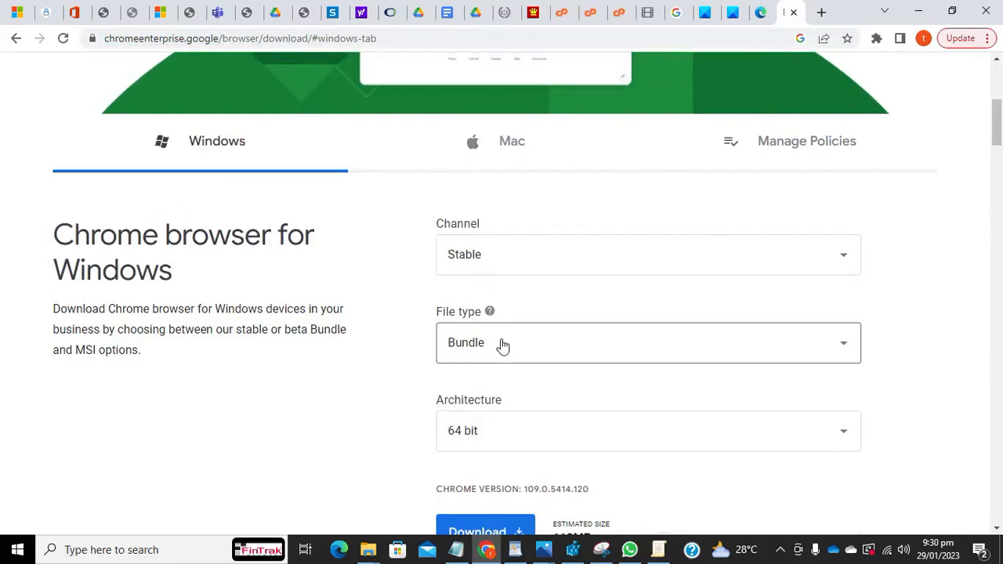
mouse_move(538, 258)
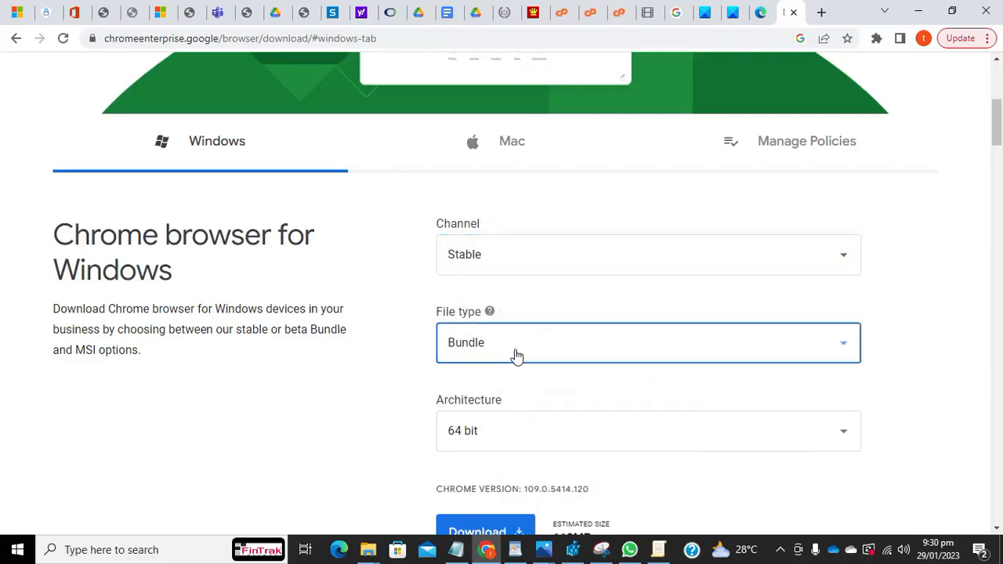
click(648, 343)
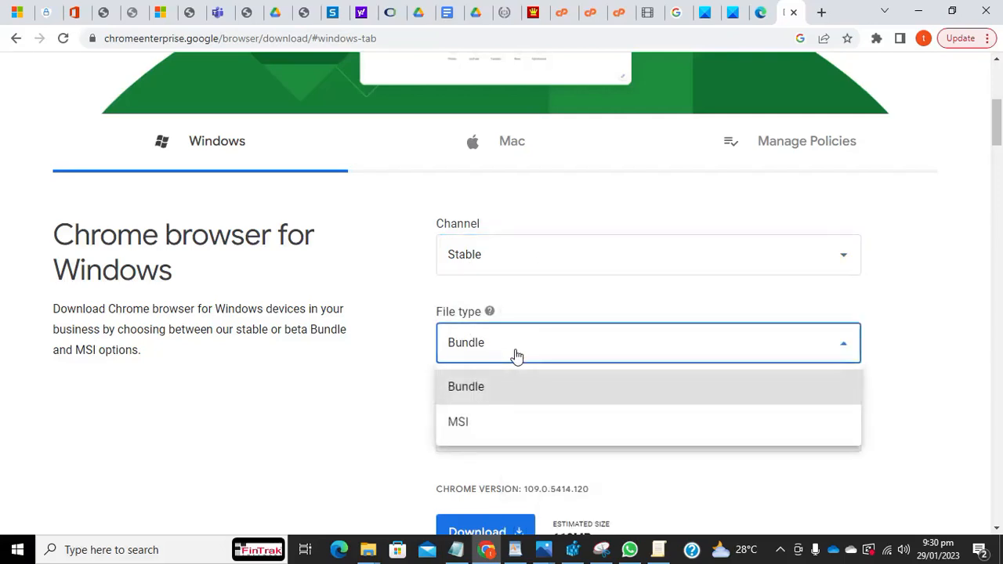
click(466, 387)
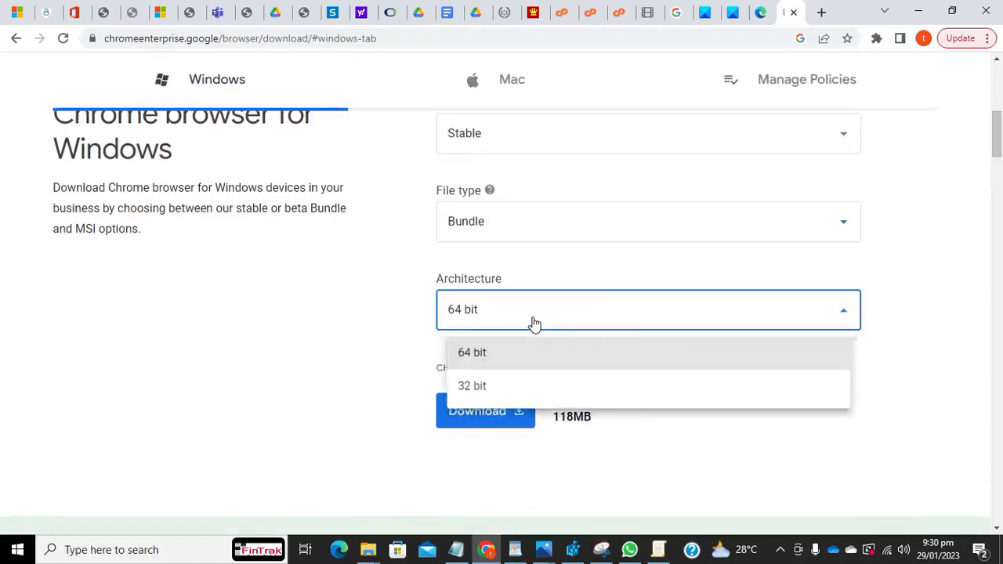
click(472, 352)
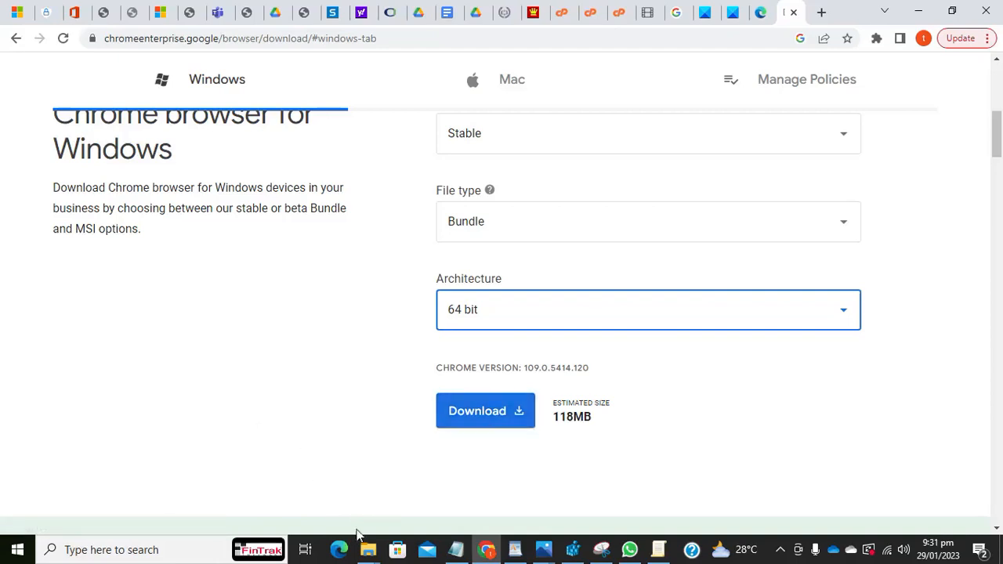
mouse_move(367, 550)
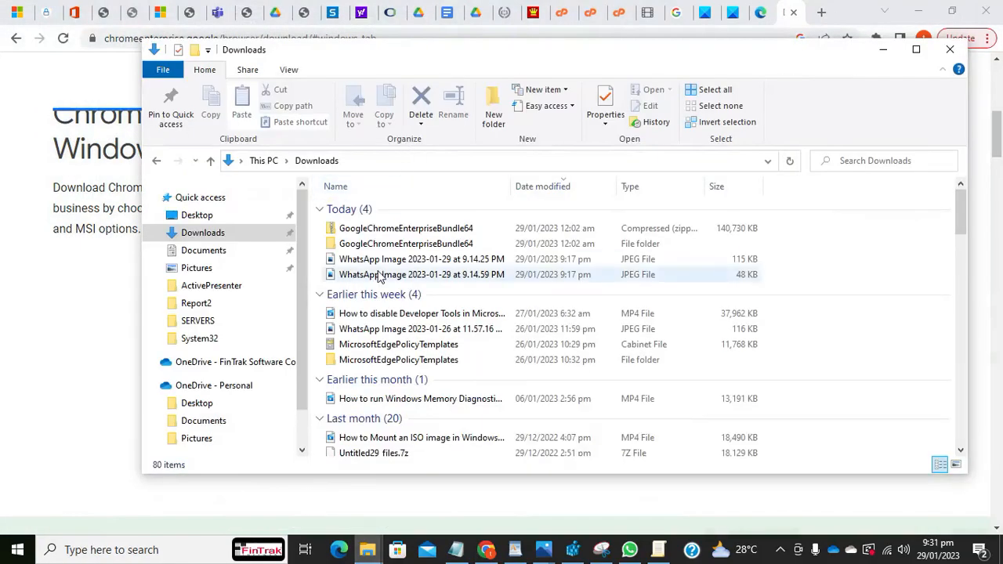
Browse GoogleChromeEnterpriseBundle64 > Configuration > adm in Explorer, then bring Chrome back.
click(406, 244)
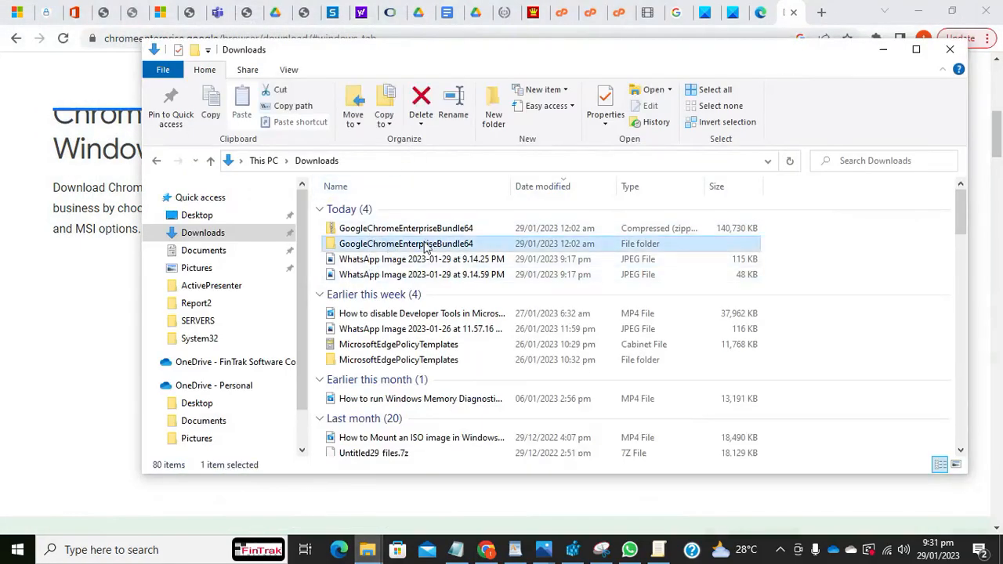
mouse_move(406, 243)
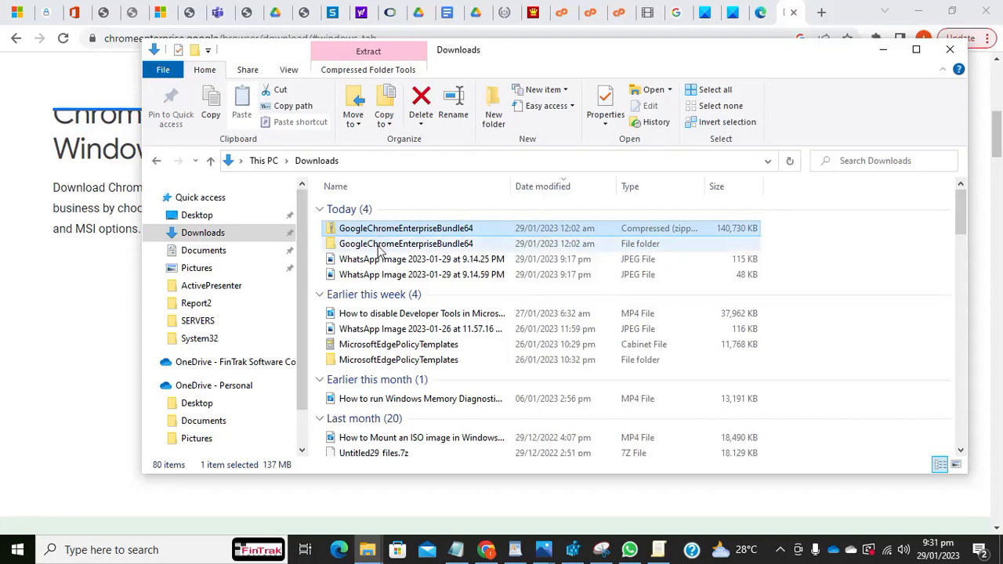
double_click(406, 243)
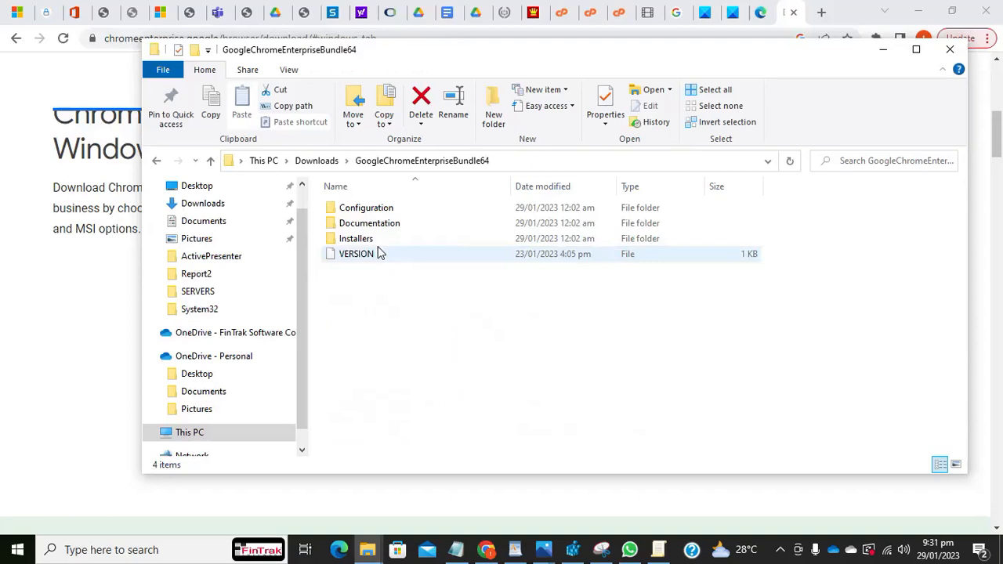
click(367, 208)
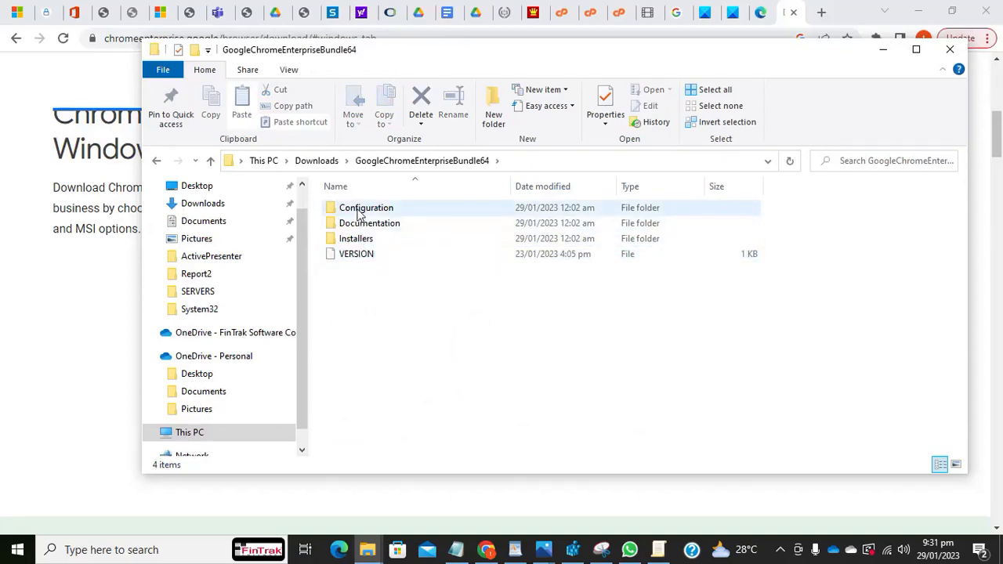
click(366, 208)
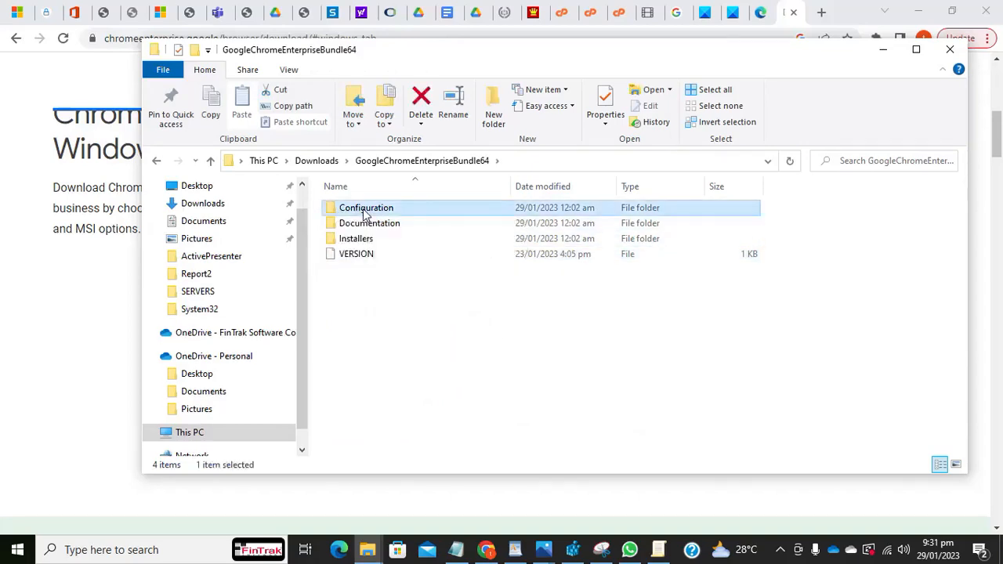
double_click(366, 207)
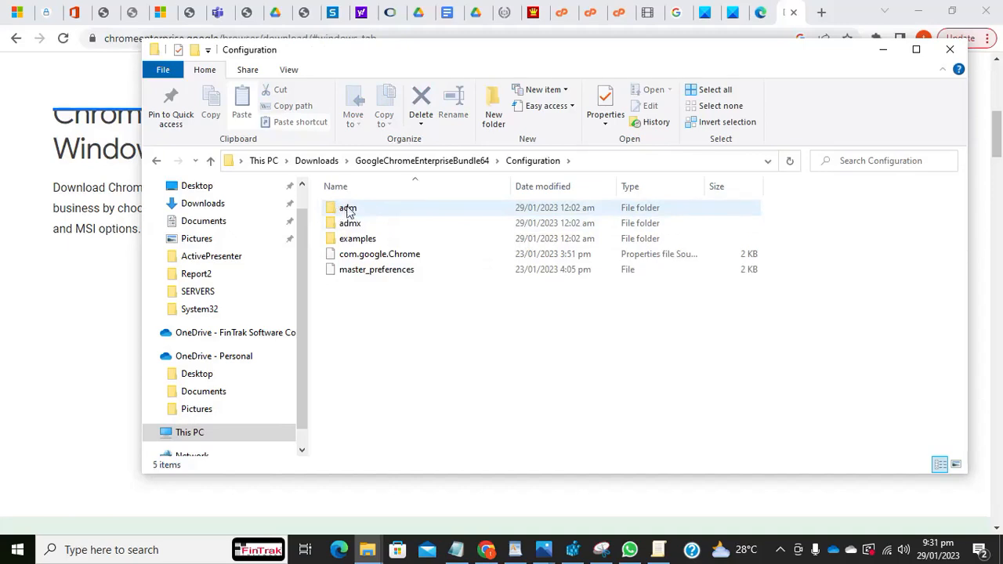
mouse_move(349, 223)
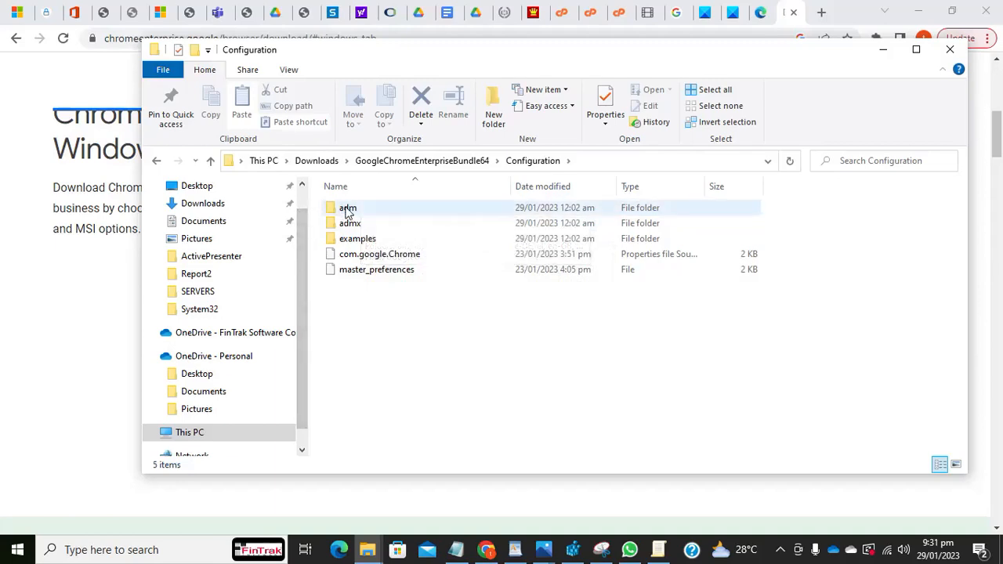
click(347, 208)
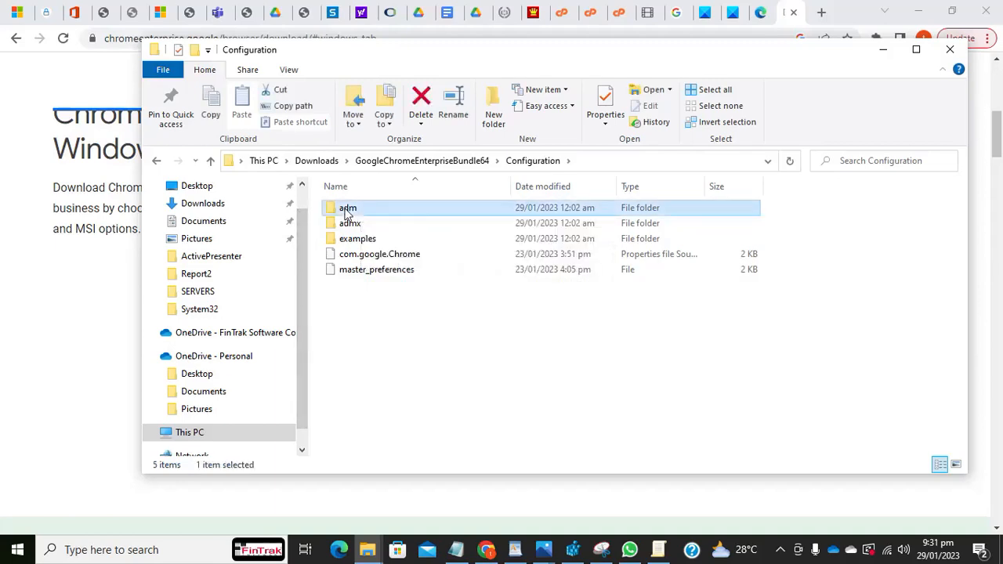
double_click(347, 208)
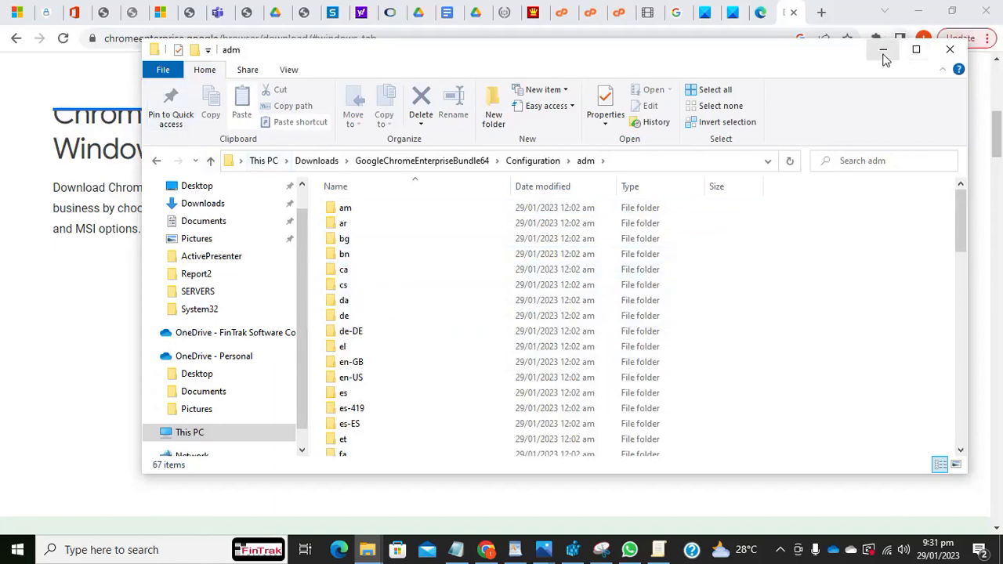
mouse_move(885, 49)
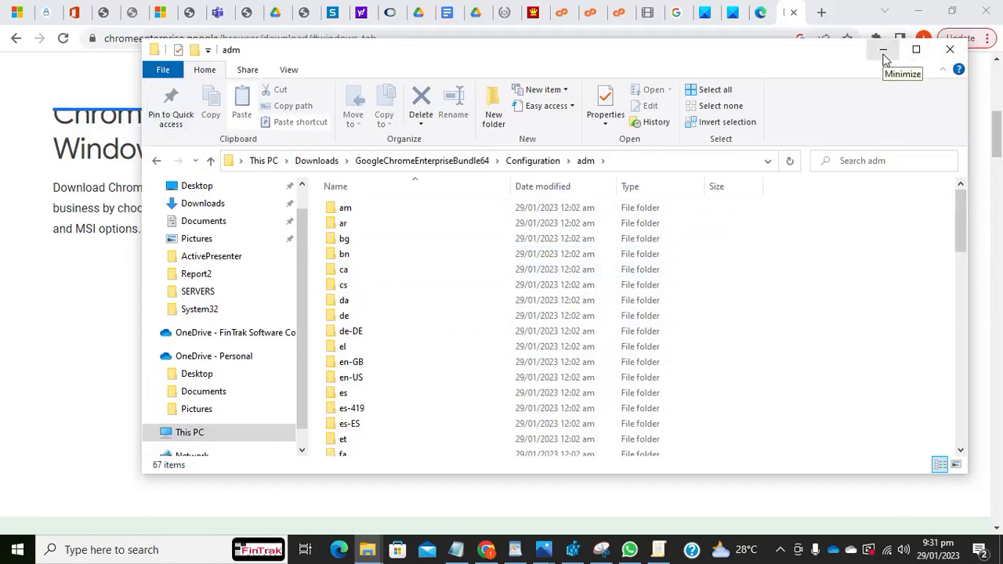
mouse_move(917, 49)
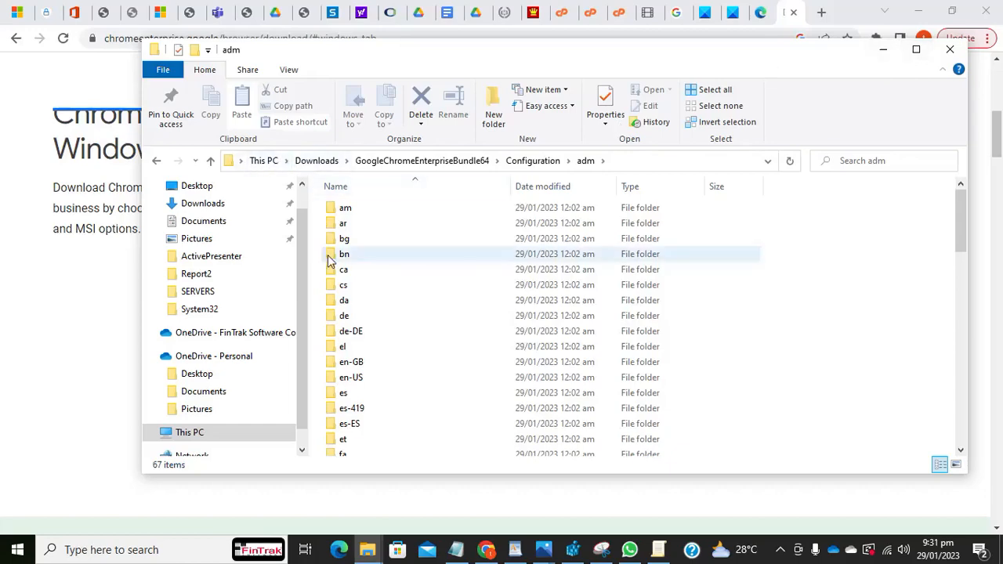
click(760, 12)
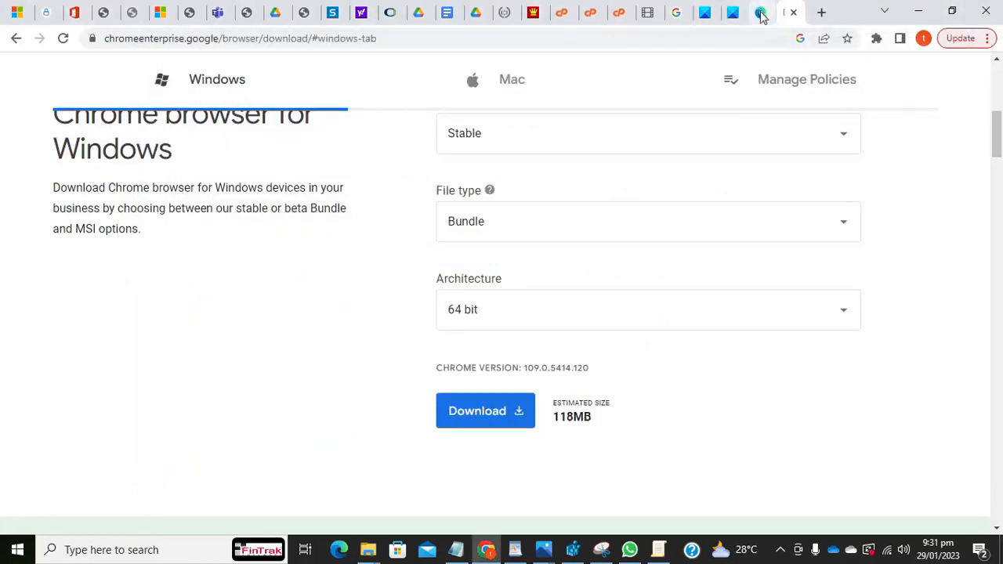
On Edge for Business, scroll to older versions and keep Stable 109 as the channel.
click(763, 11)
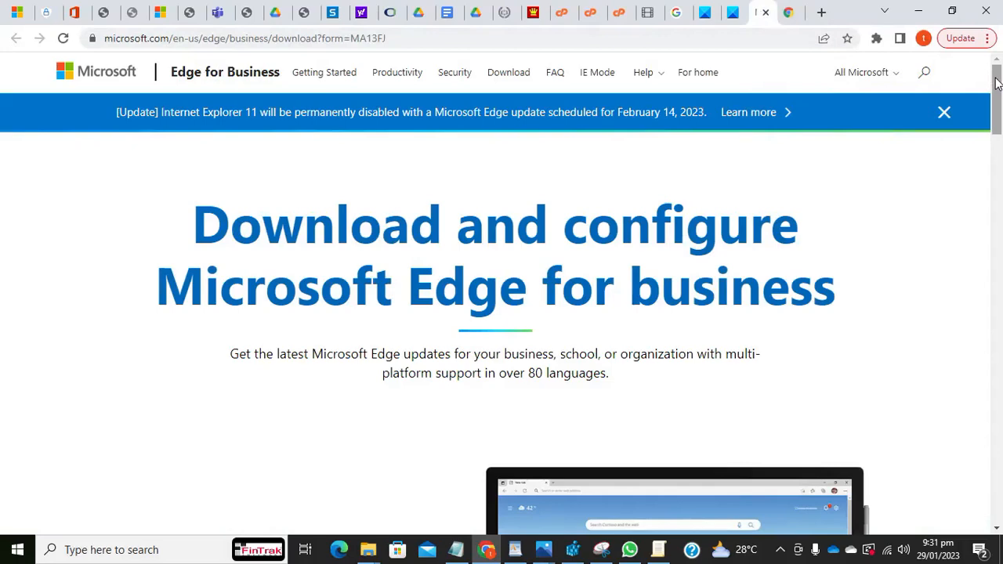
scroll(down, 3)
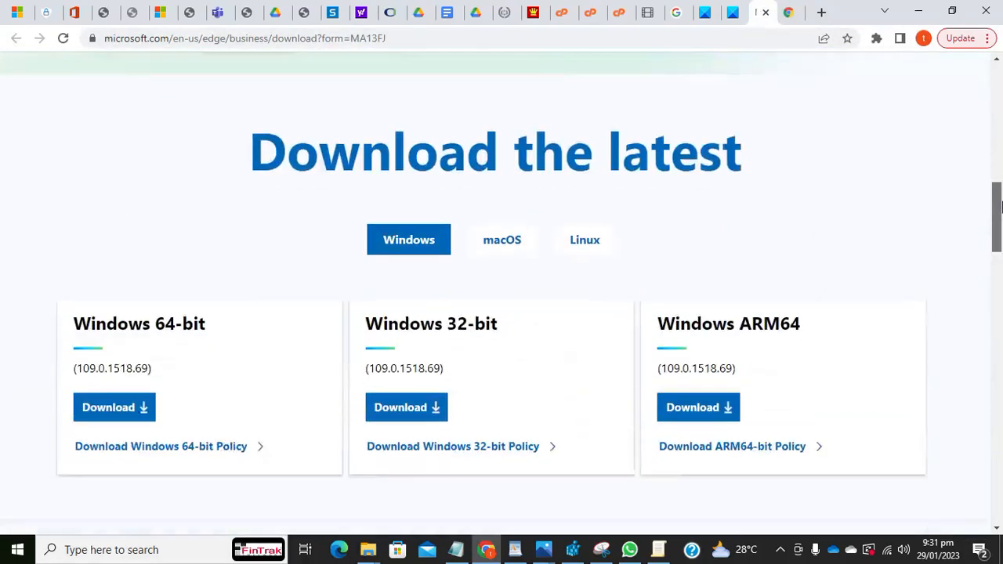
scroll(down, 3)
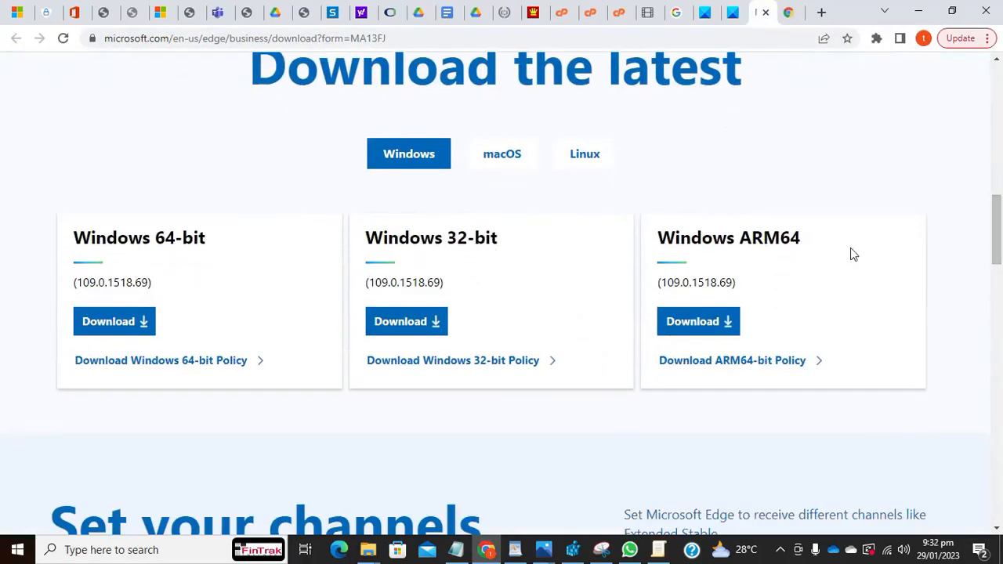
scroll(down, 3)
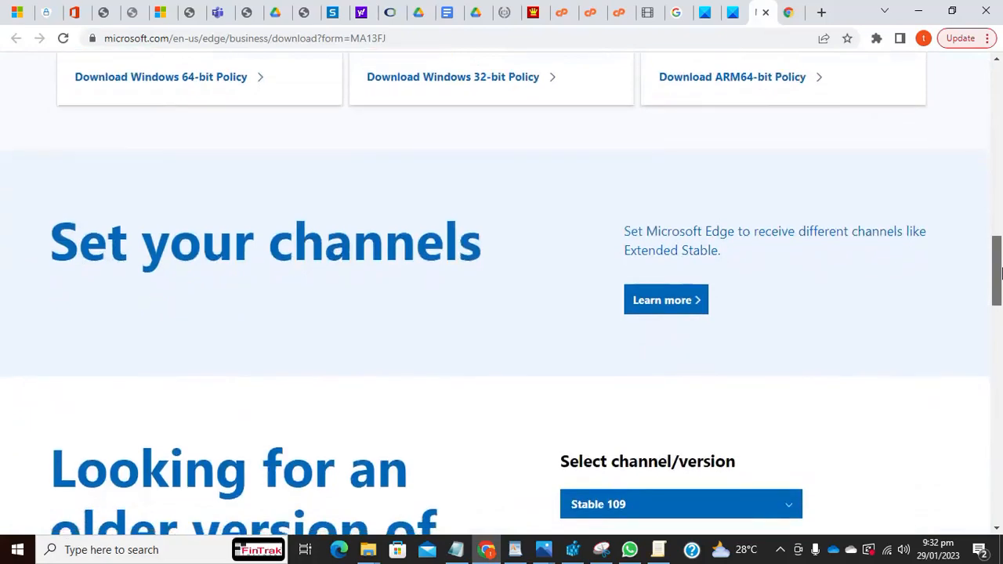
scroll(down, 3)
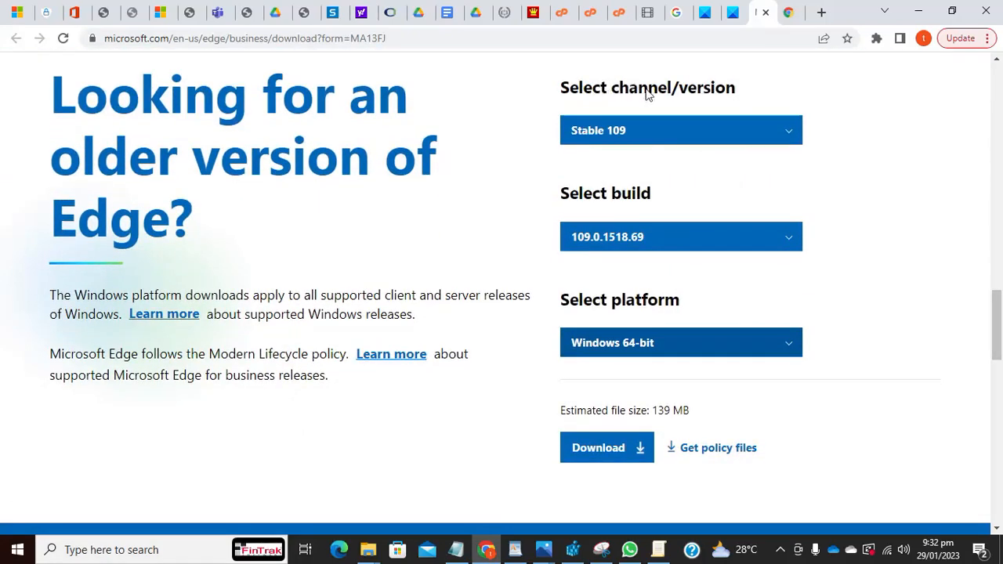
click(680, 130)
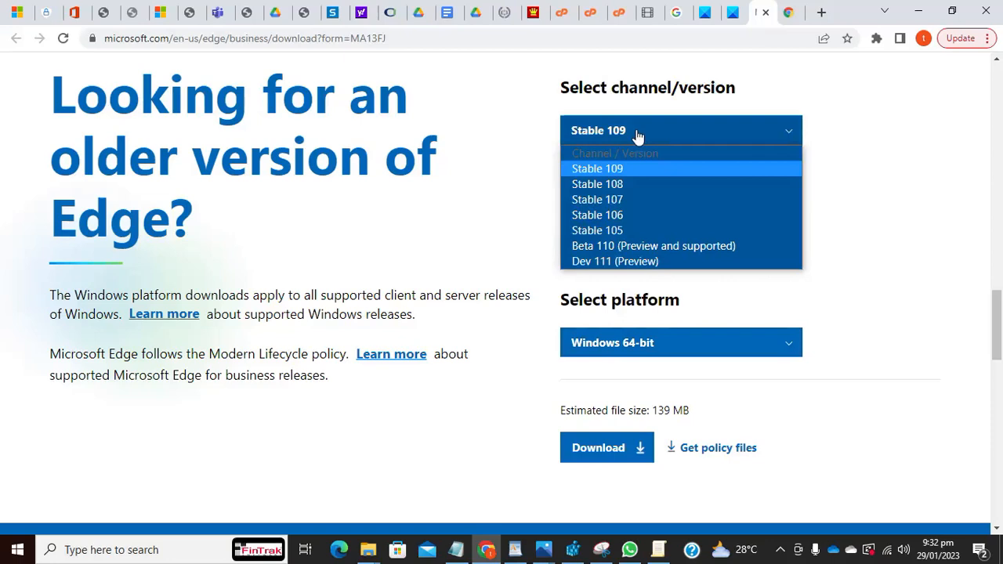
click(597, 169)
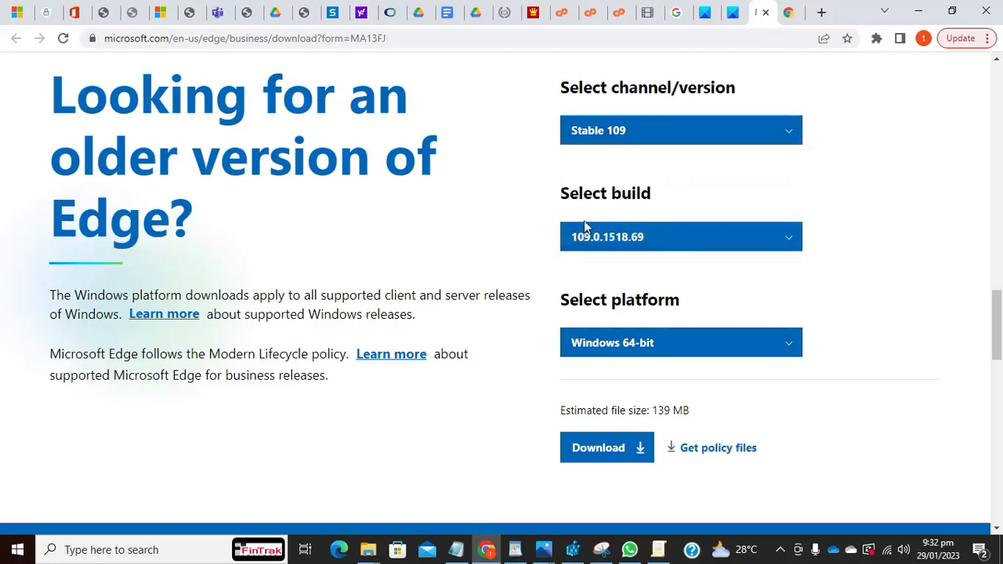
mouse_move(872, 202)
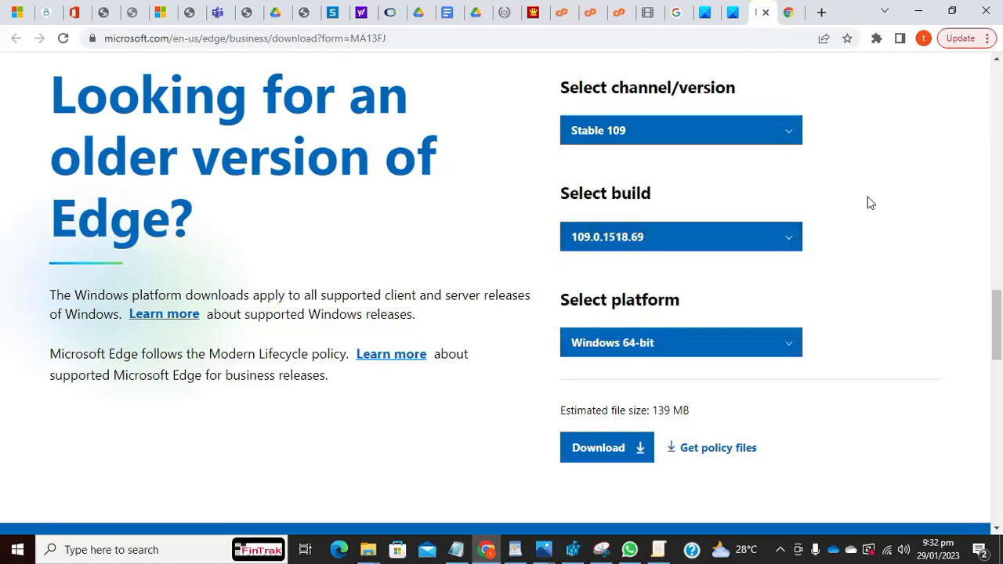
click(680, 343)
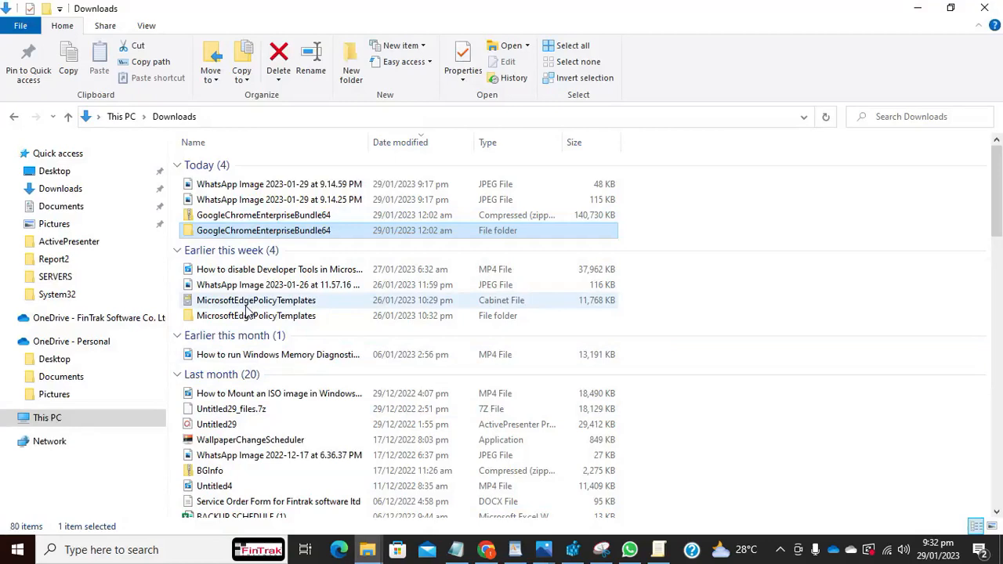
mouse_move(257, 301)
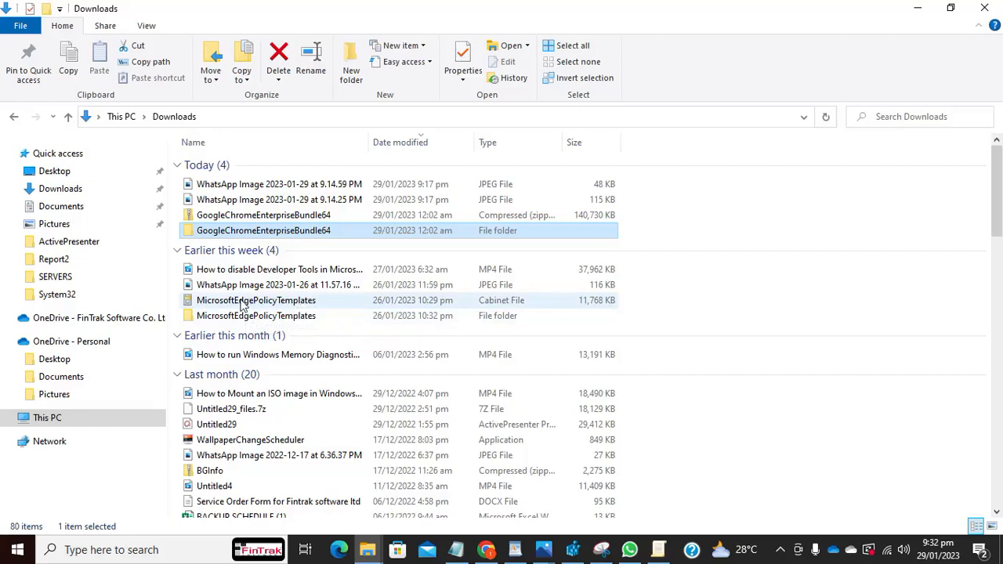
mouse_move(257, 303)
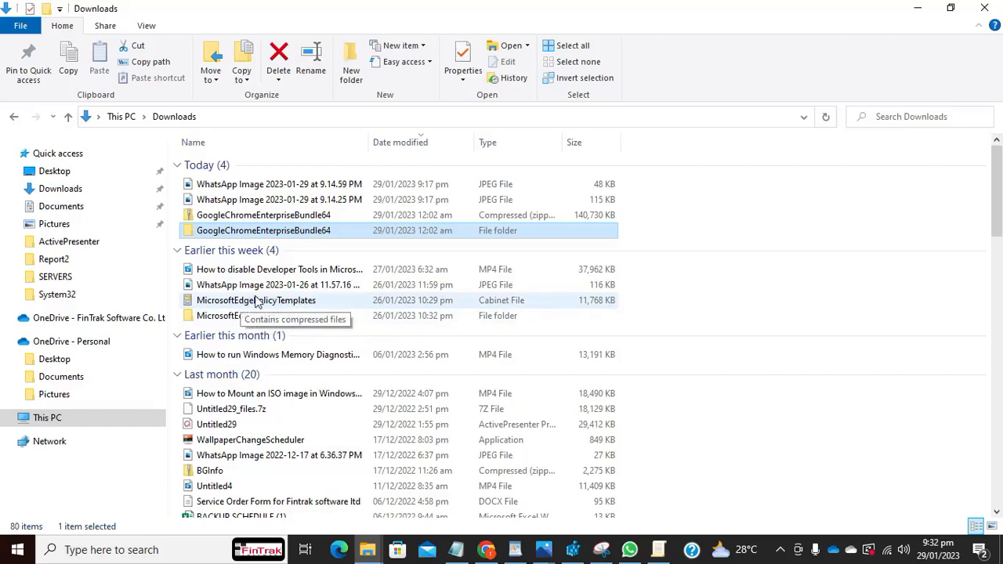
Browse MicrosoftEdgePolicyTemplates > MicrosoftEdgePolicyTemplates > windows and select the admx folder.
click(257, 315)
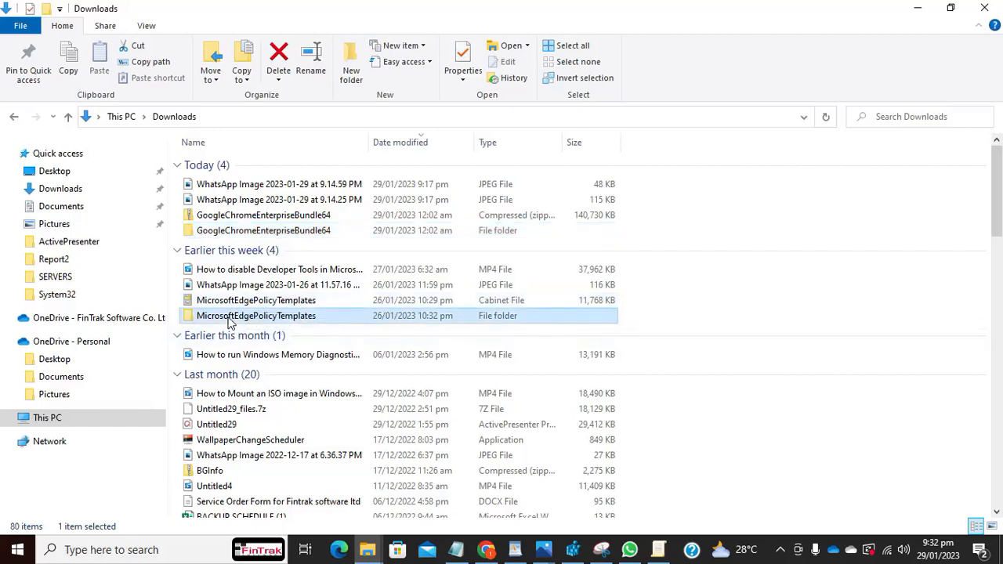
double_click(257, 315)
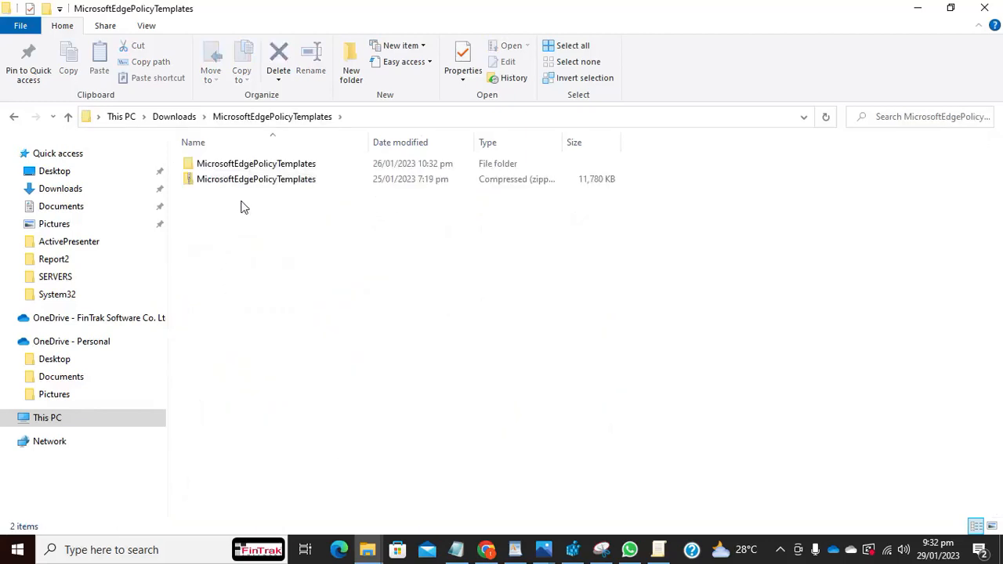
click(256, 179)
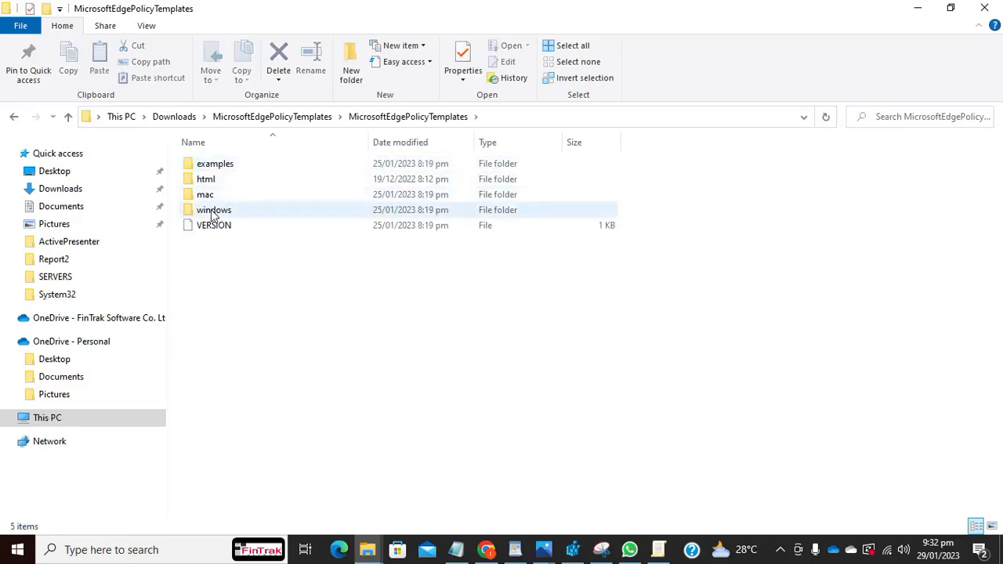
double_click(213, 209)
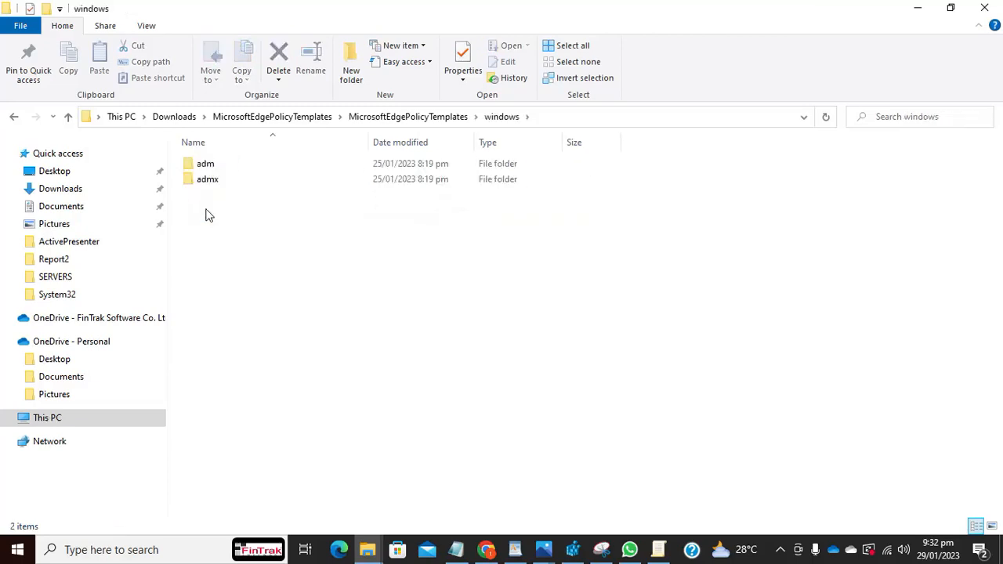
click(208, 179)
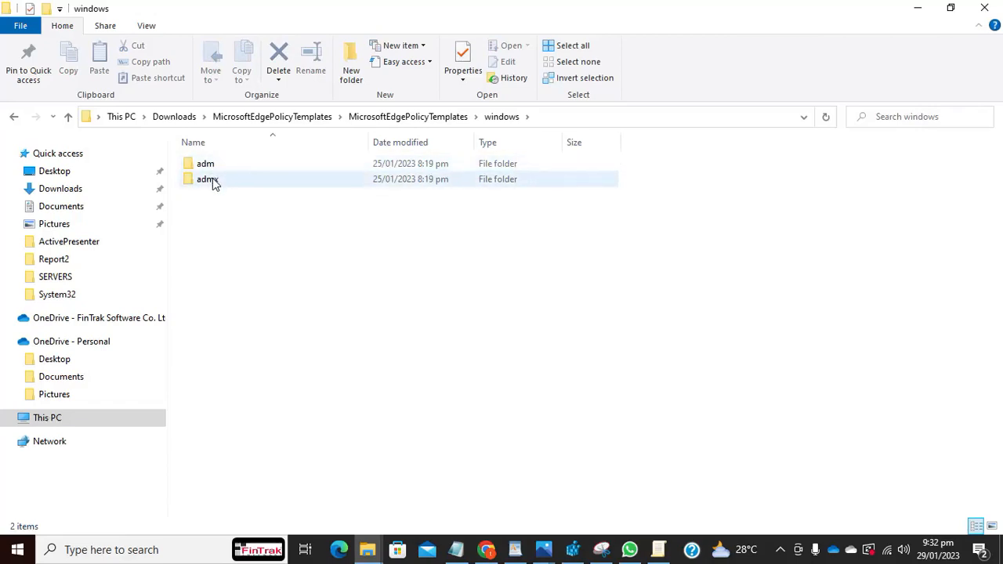
mouse_move(206, 179)
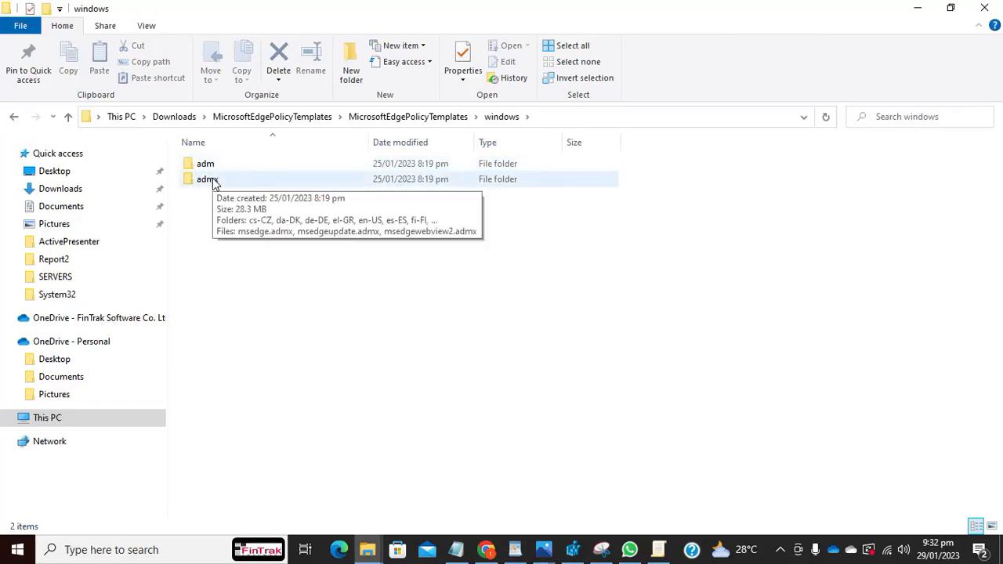
mouse_move(494, 450)
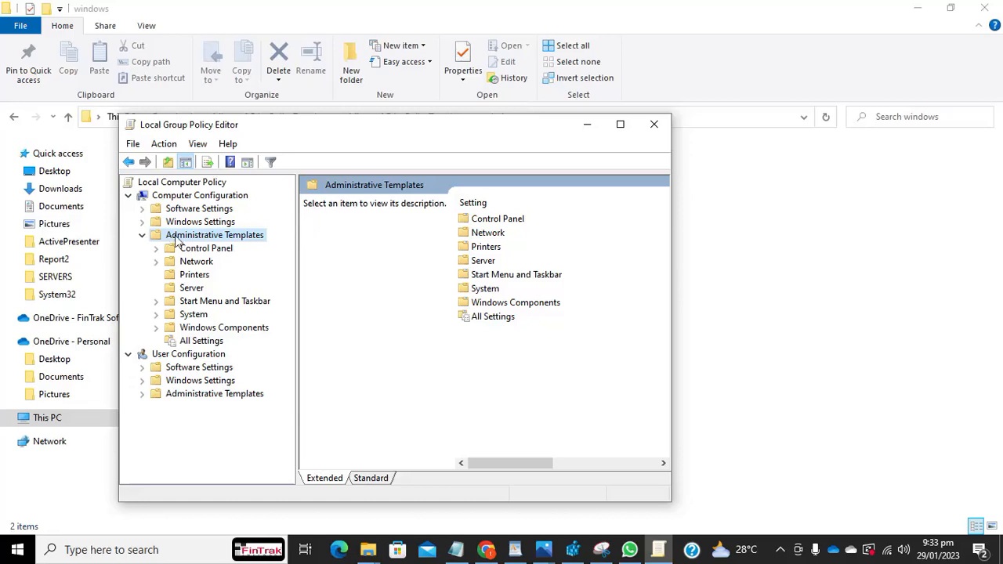
mouse_move(194, 240)
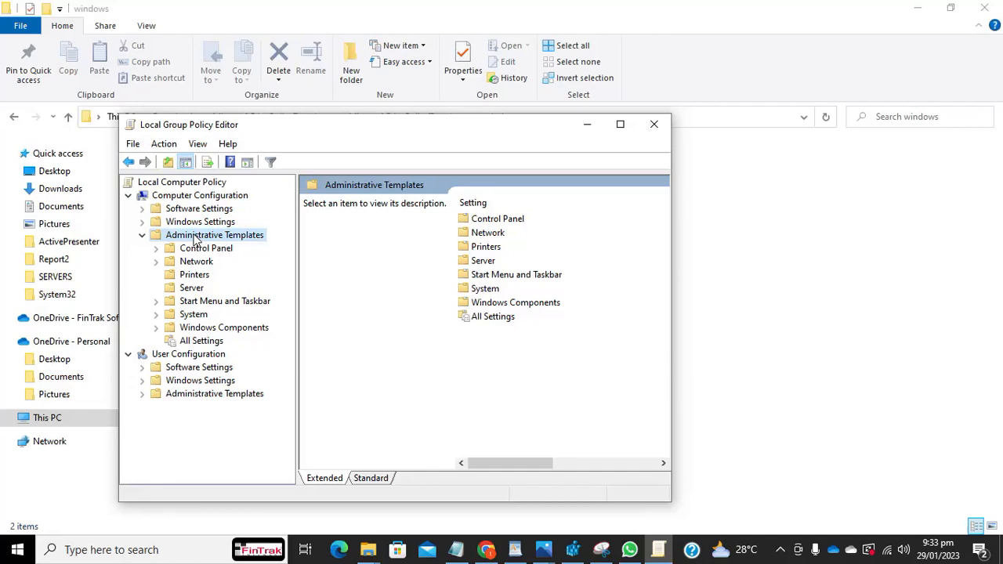
Show the empty Add/Remove Templates list for computer Administrative Templates.
right_click(214, 235)
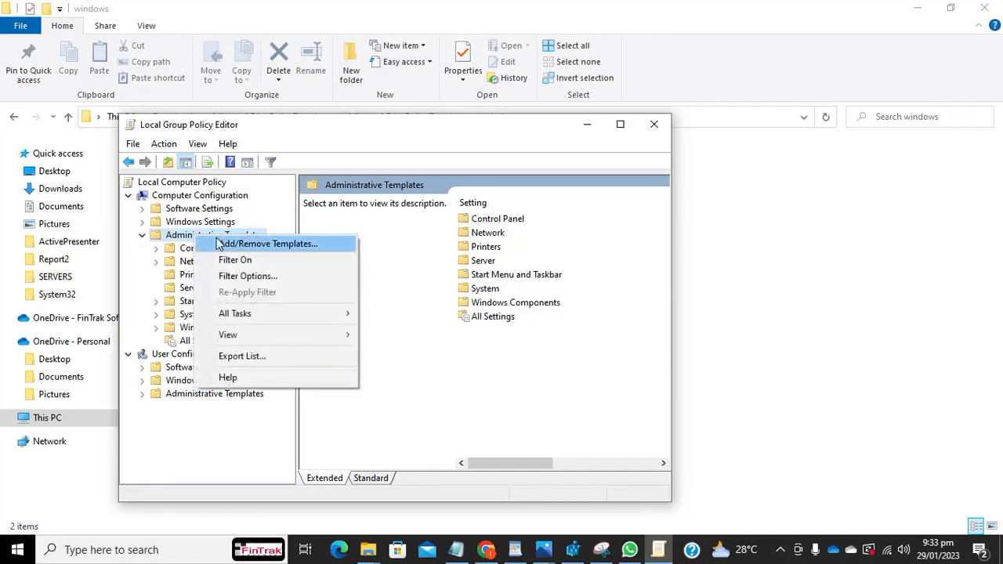
click(267, 243)
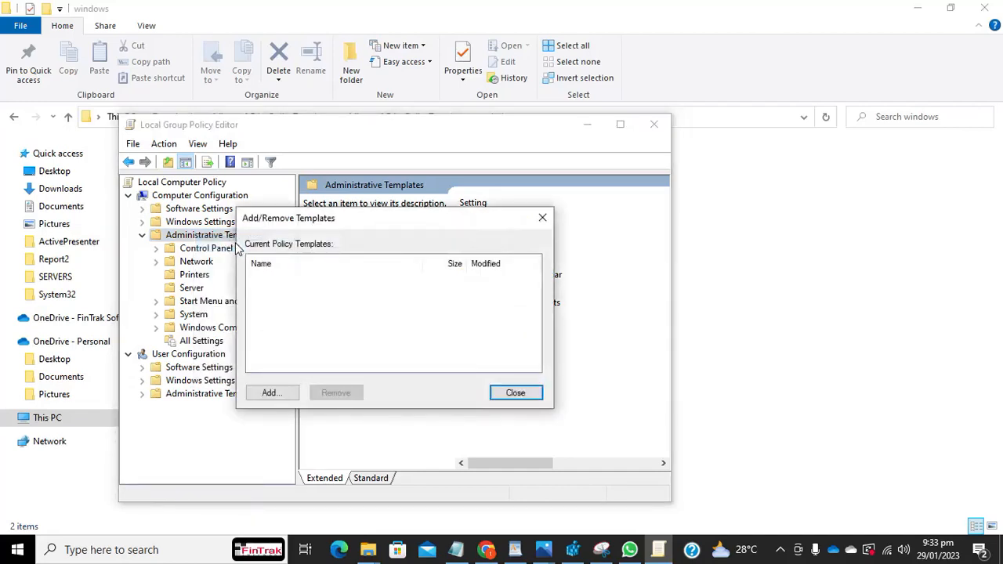
mouse_move(314, 324)
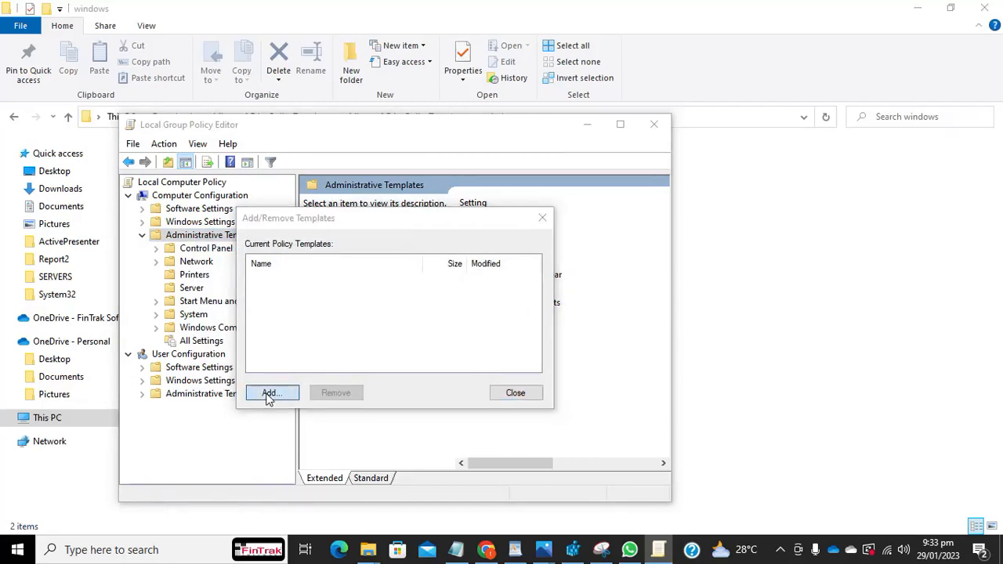
Add chrome.adm from GoogleChromeEnterpriseBundle64\Configuration\adm\en-US and close the template list.
click(272, 392)
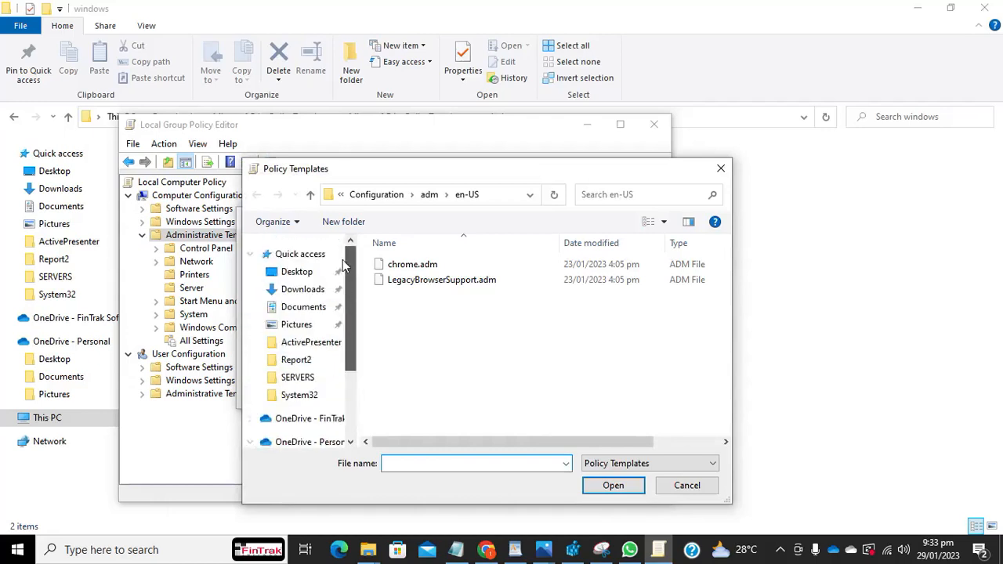
click(303, 289)
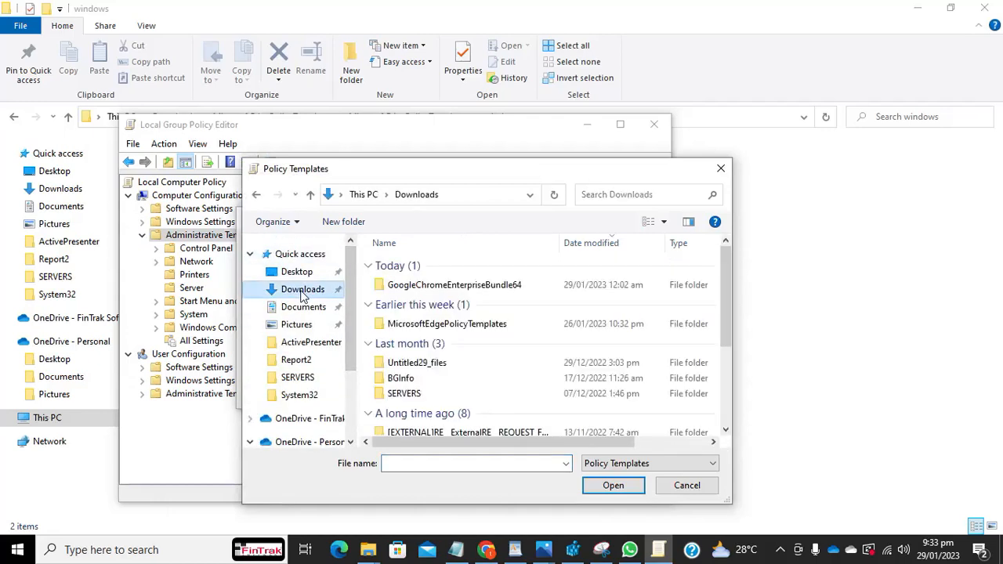
click(455, 285)
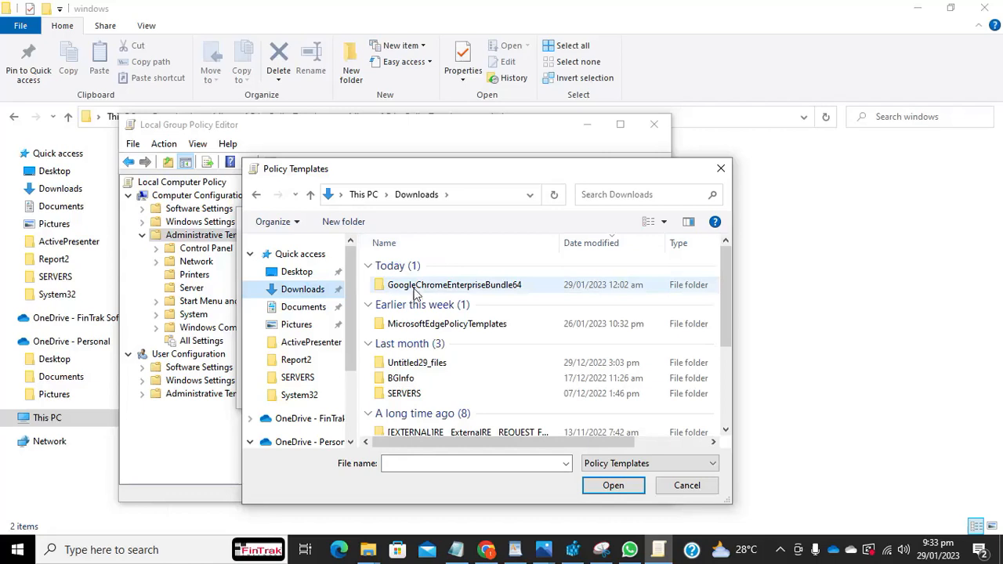
mouse_move(416, 294)
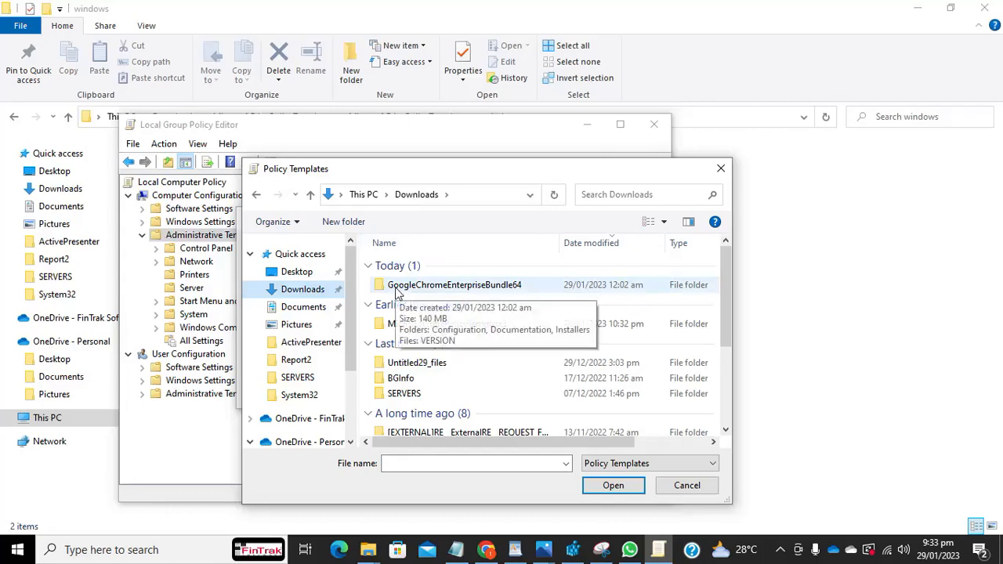
double_click(454, 284)
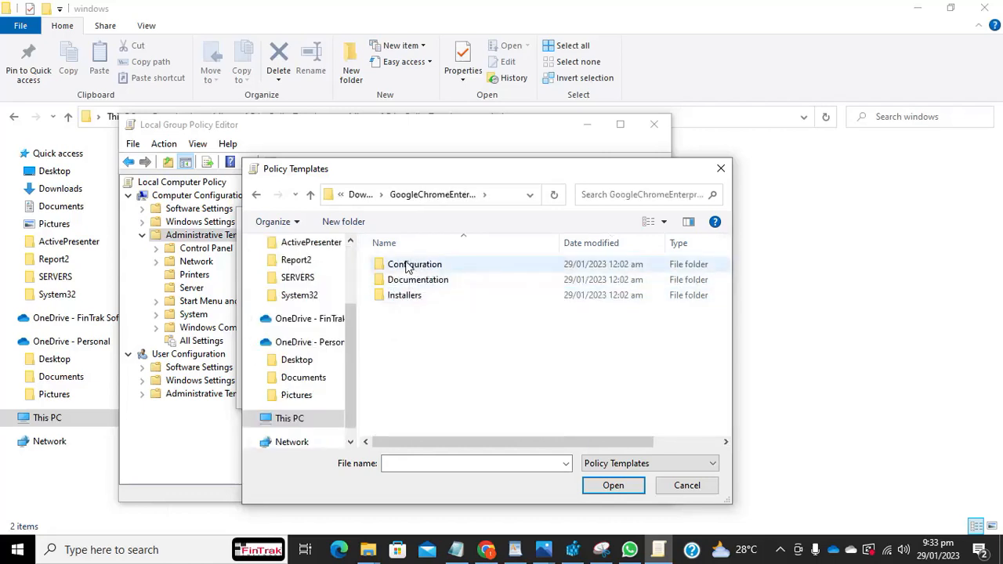
mouse_move(404, 267)
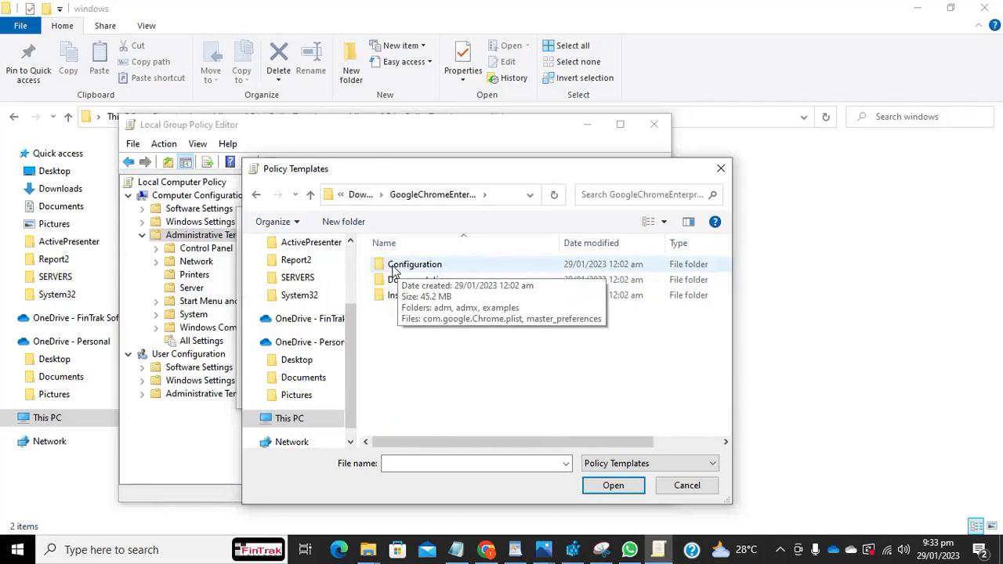
double_click(414, 264)
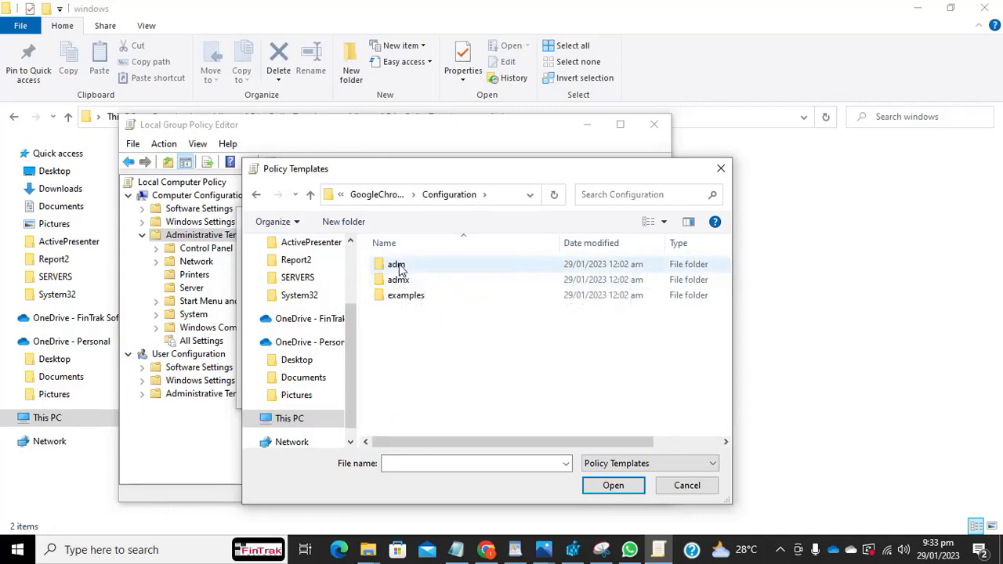
double_click(397, 264)
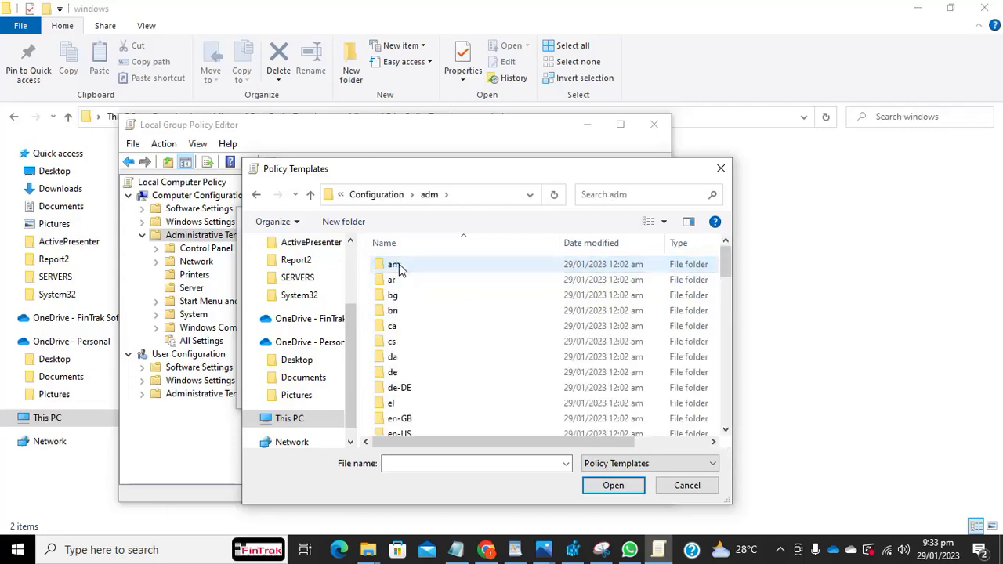
scroll(down, 3)
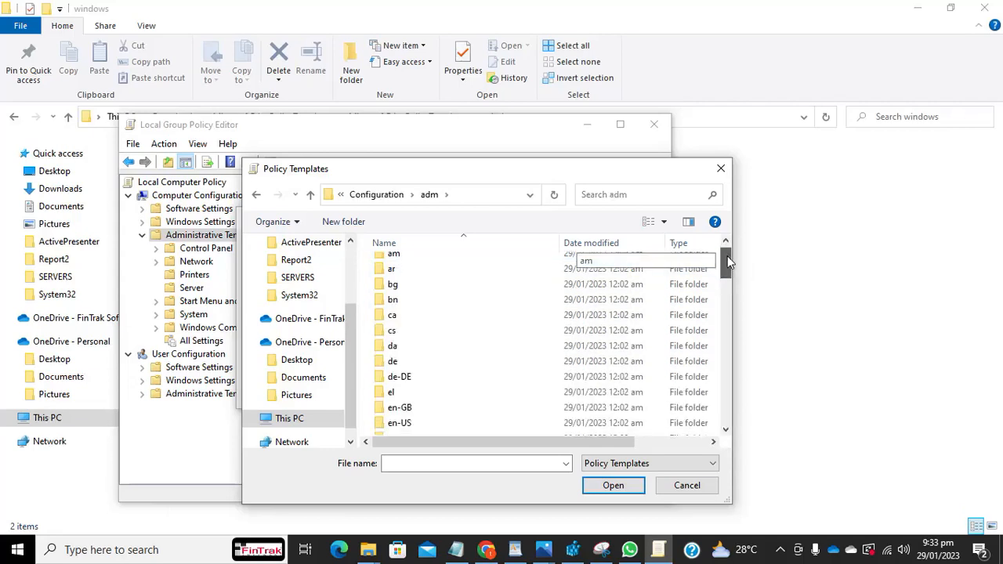
scroll(down, 3)
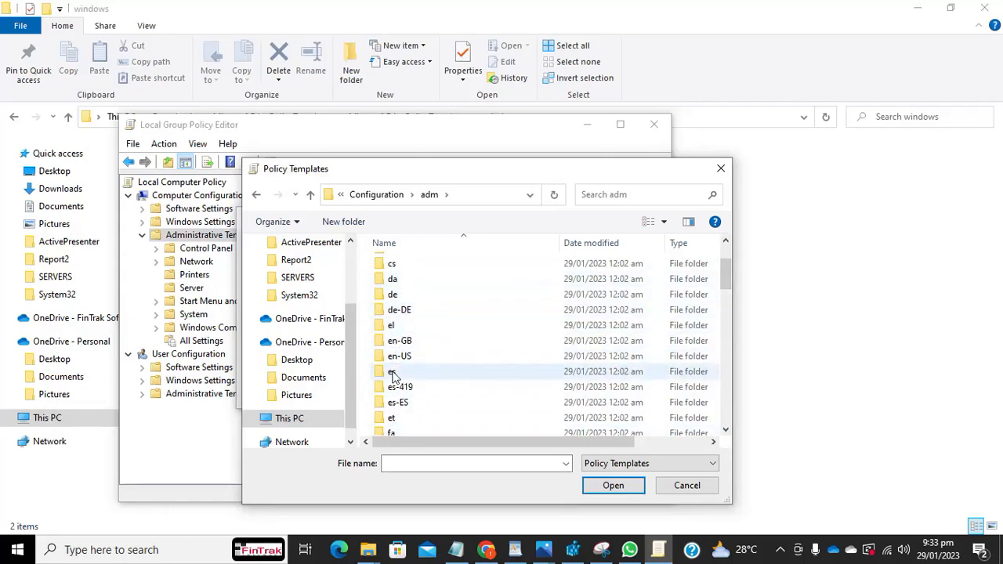
mouse_move(392, 371)
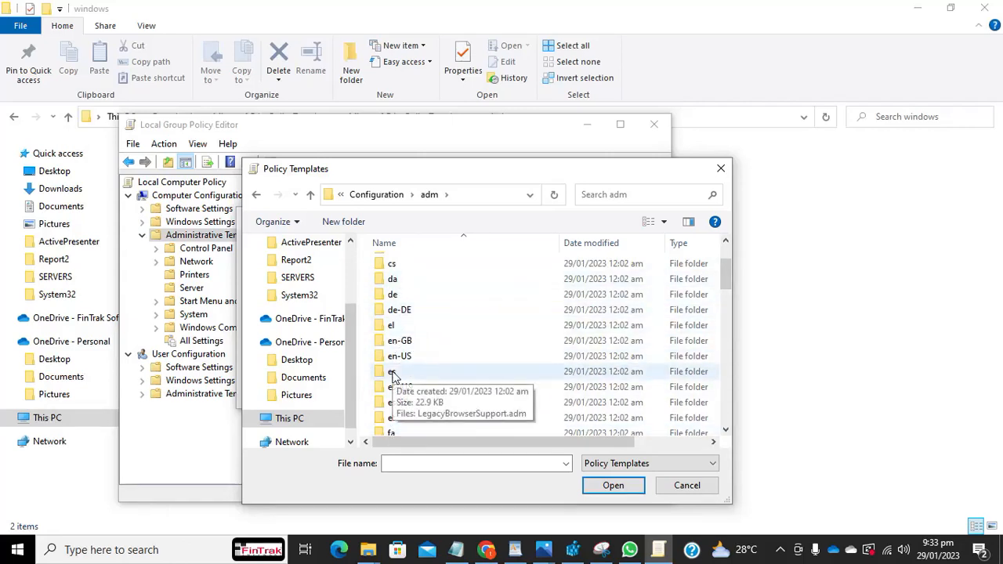
mouse_move(399, 356)
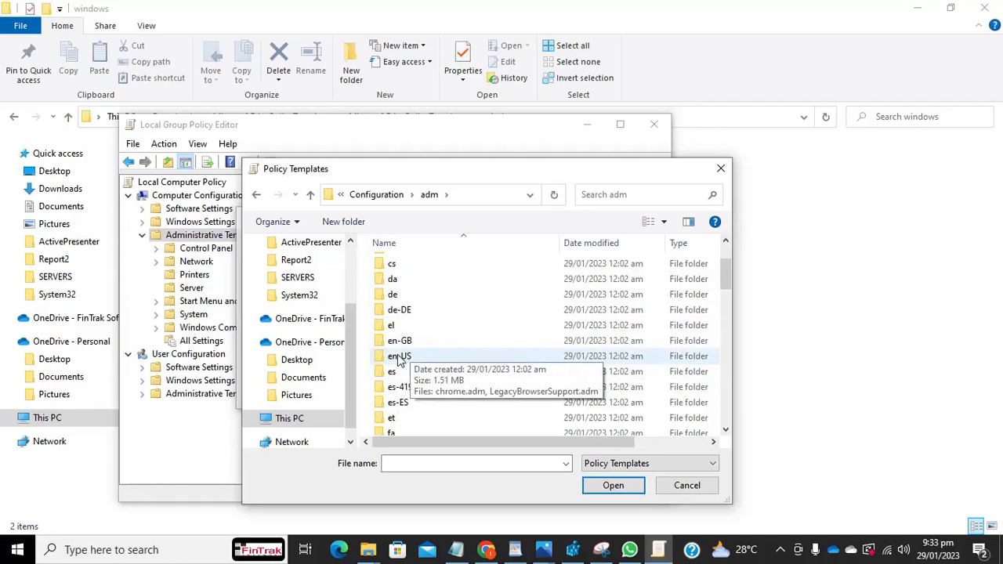
mouse_move(413, 361)
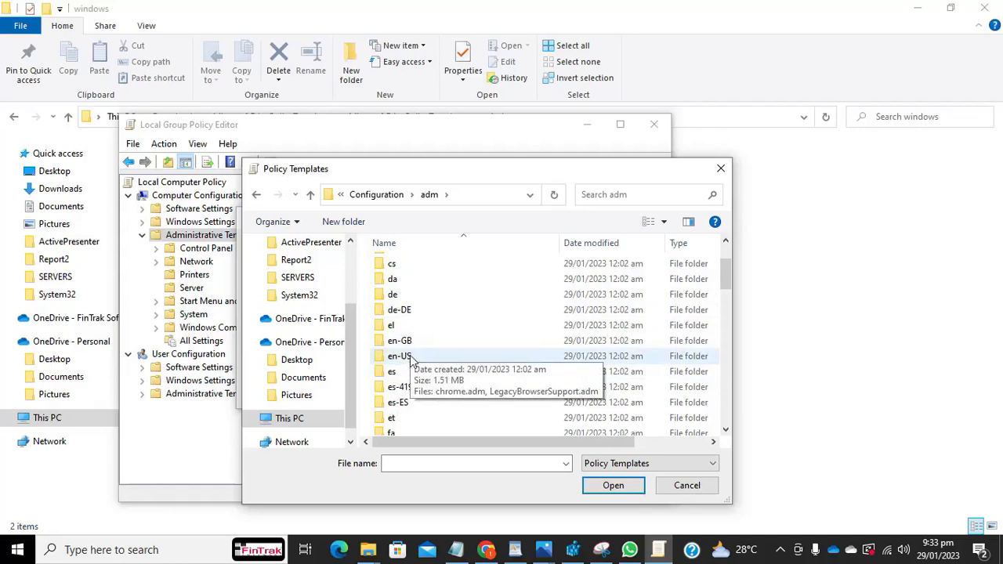
double_click(400, 356)
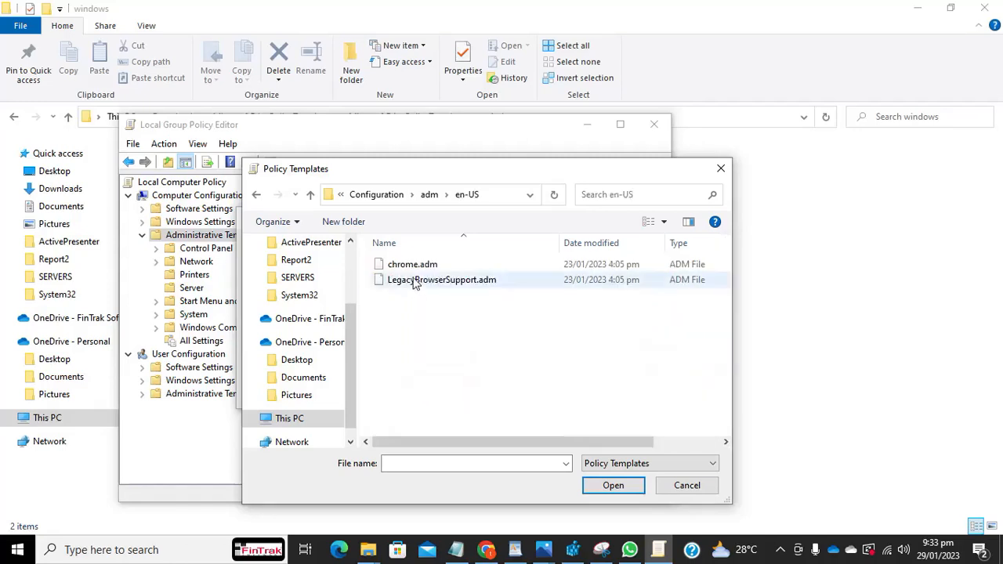
mouse_move(413, 264)
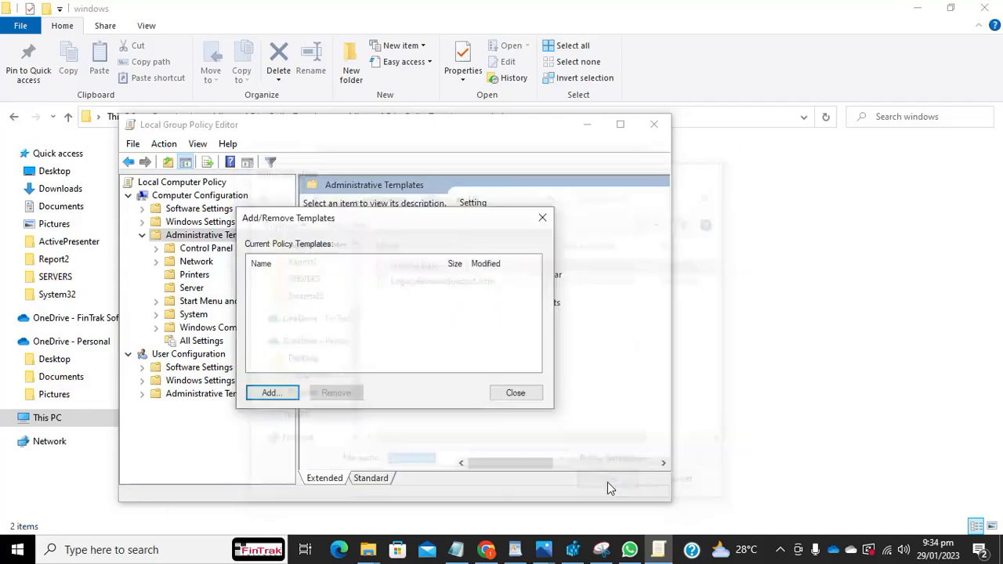
click(272, 392)
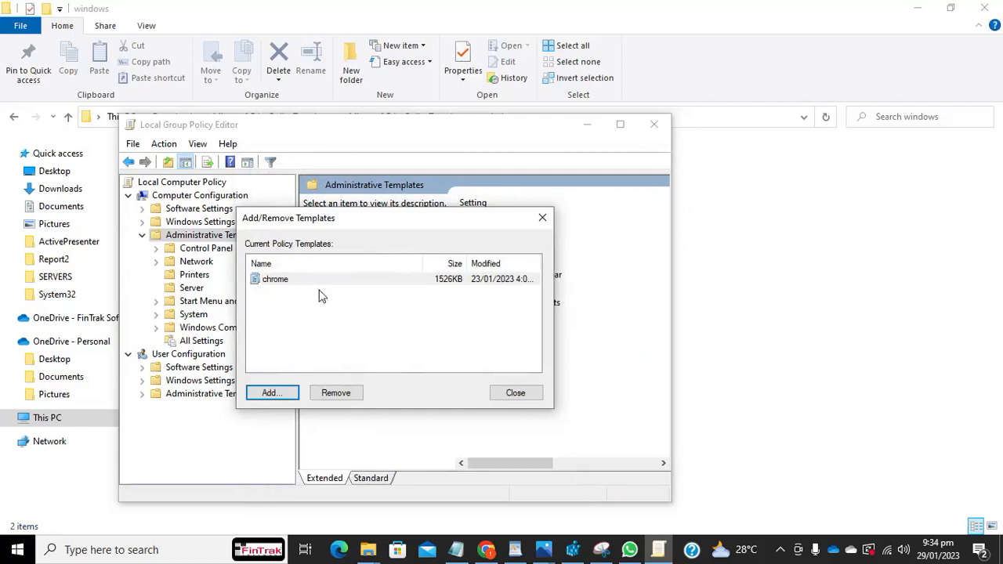
mouse_move(318, 291)
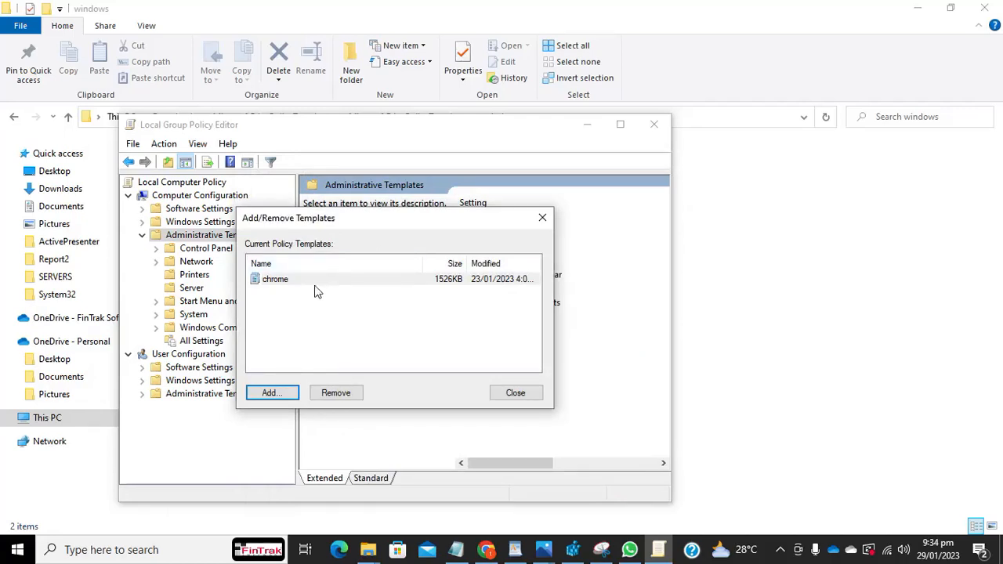
click(515, 393)
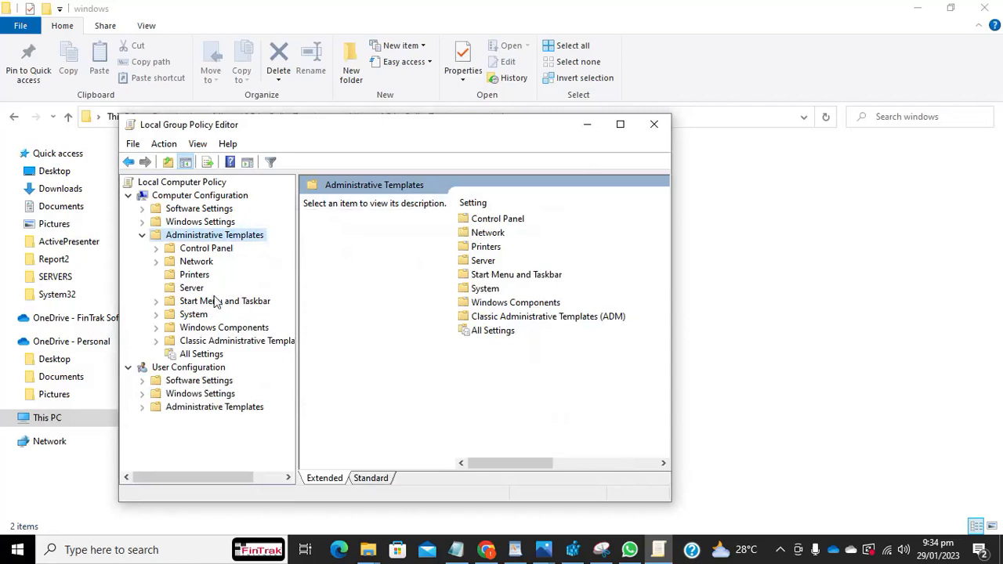
mouse_move(188, 346)
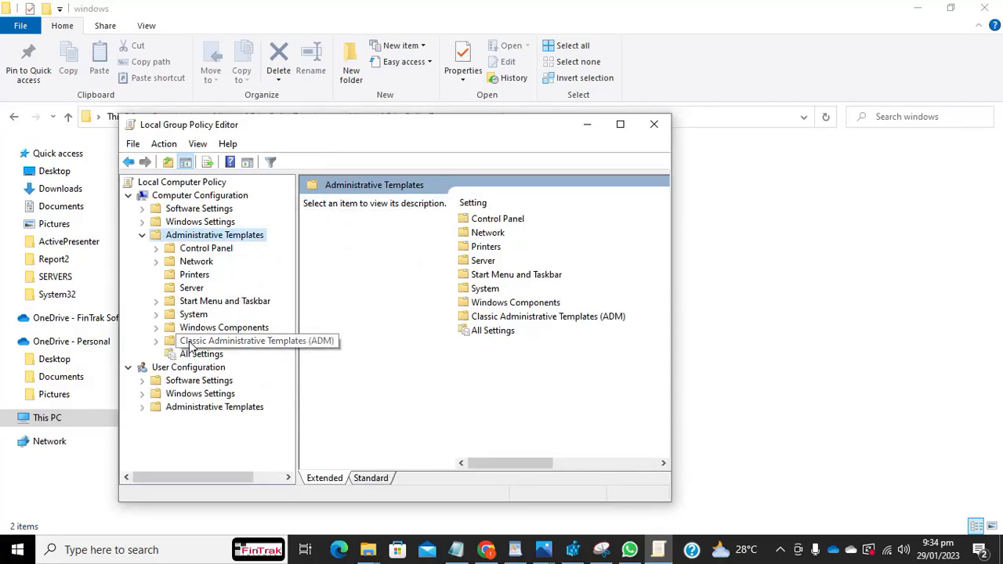
mouse_move(161, 347)
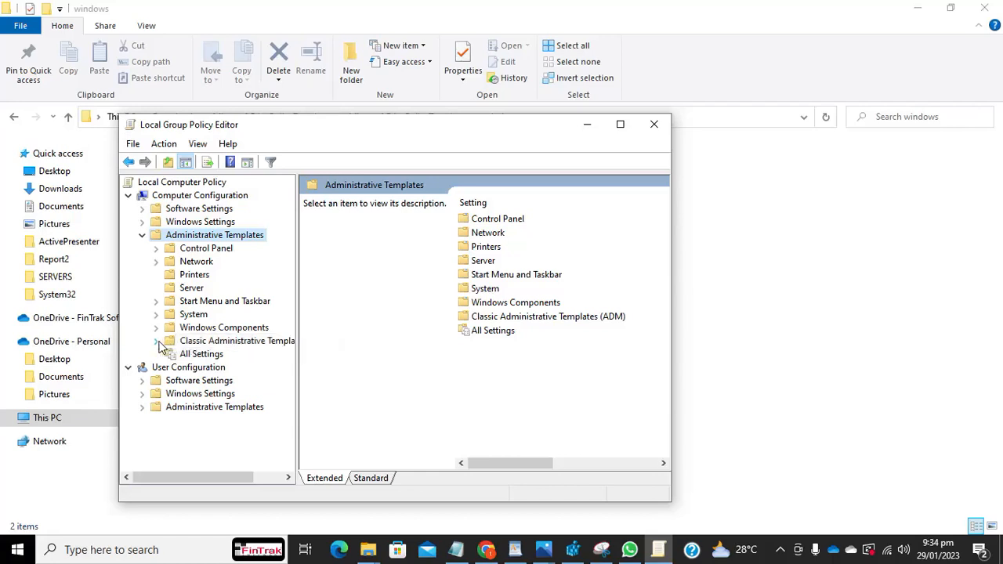
Scroll through Classic ADM > Google > Google Chrome policies, then reselect Administrative Templates.
click(156, 340)
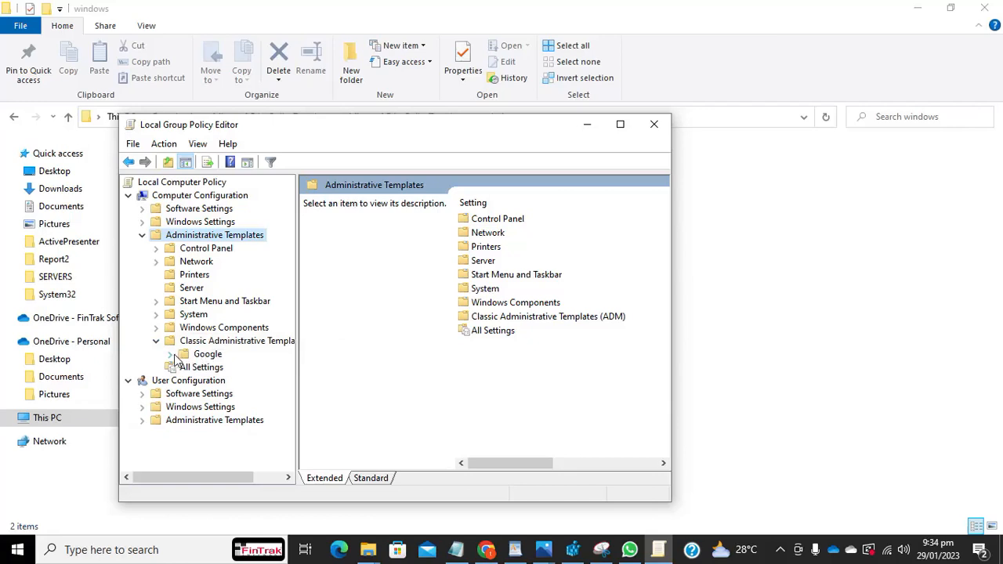
click(171, 354)
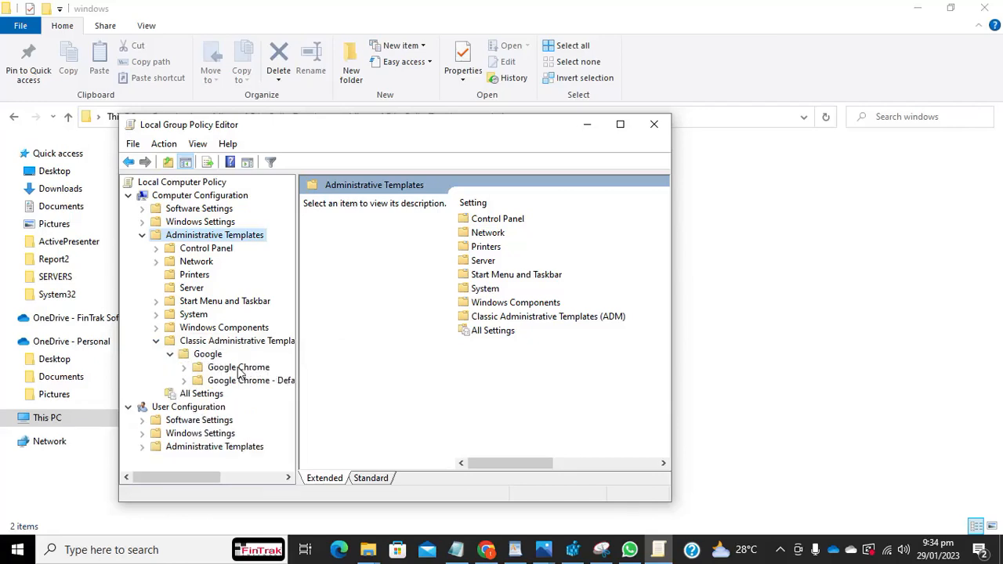
click(238, 366)
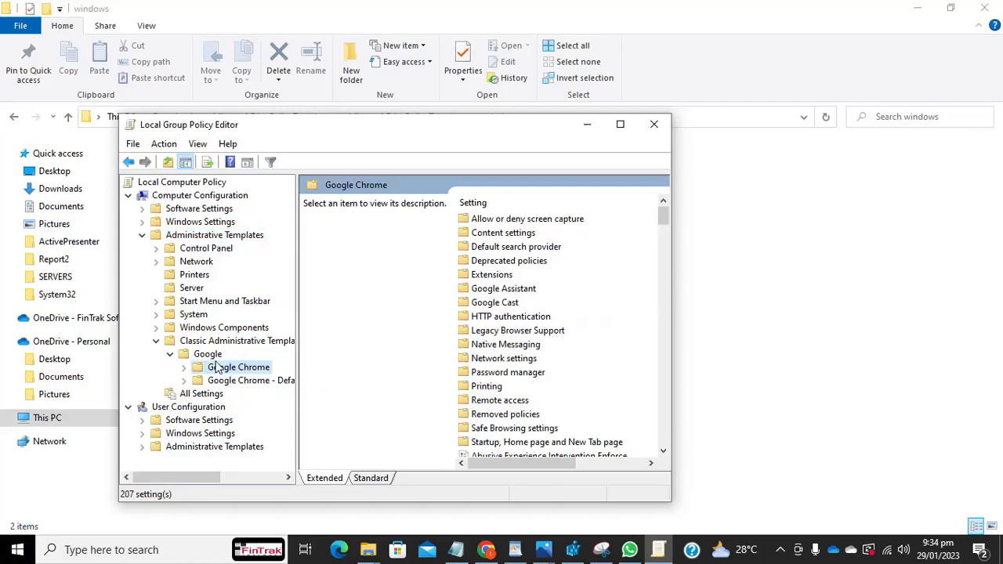
click(238, 367)
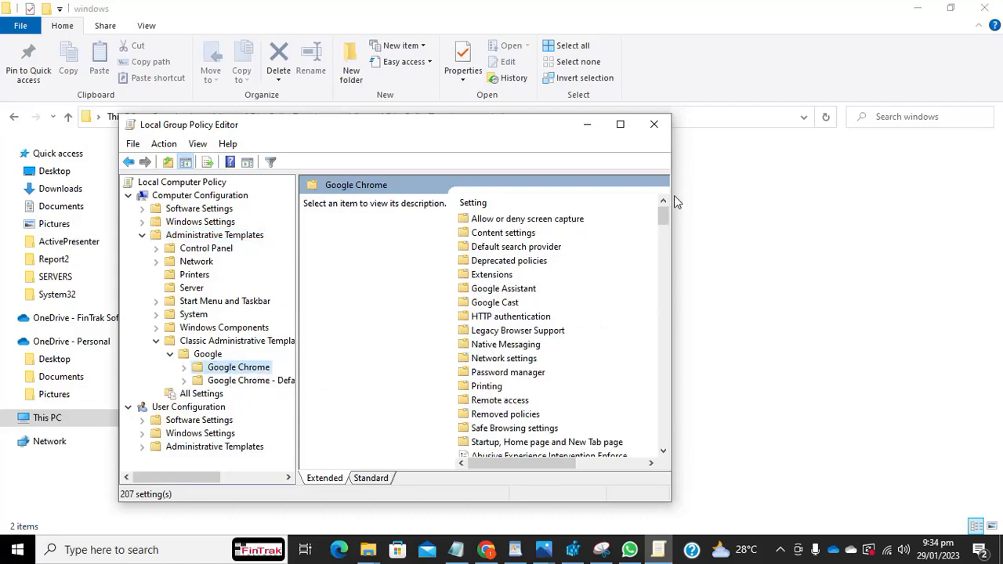
scroll(down, 3)
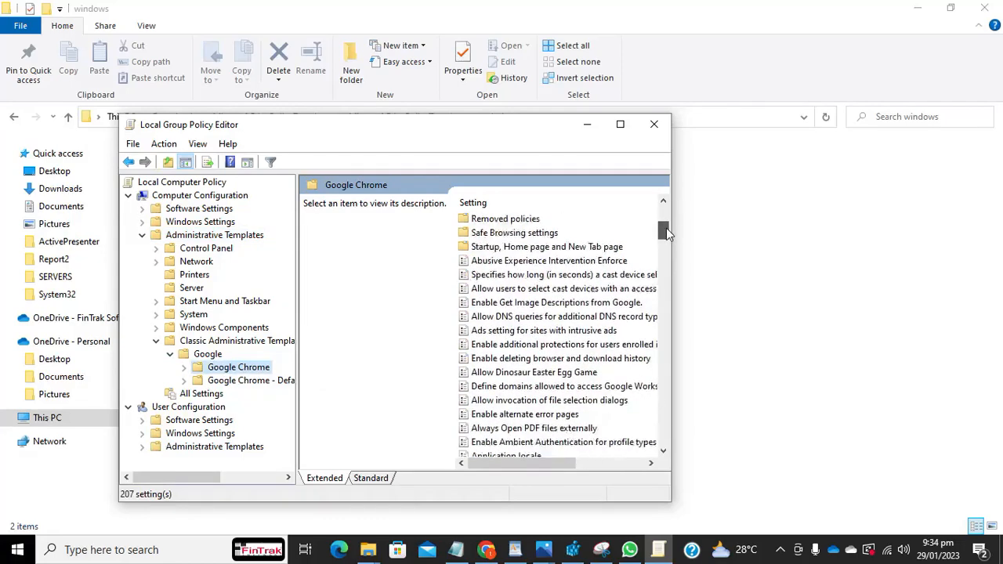
scroll(down, 3)
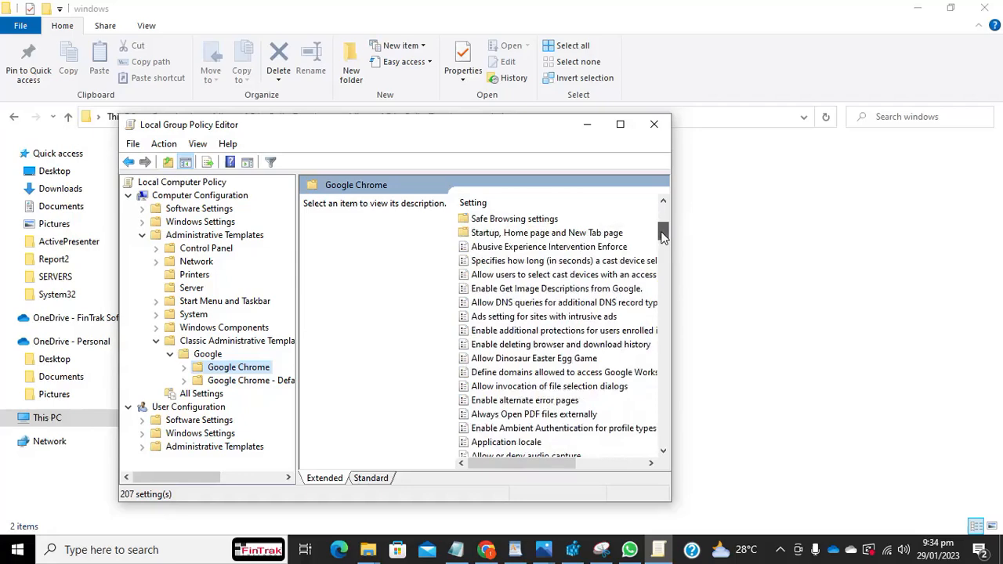
scroll(down, 3)
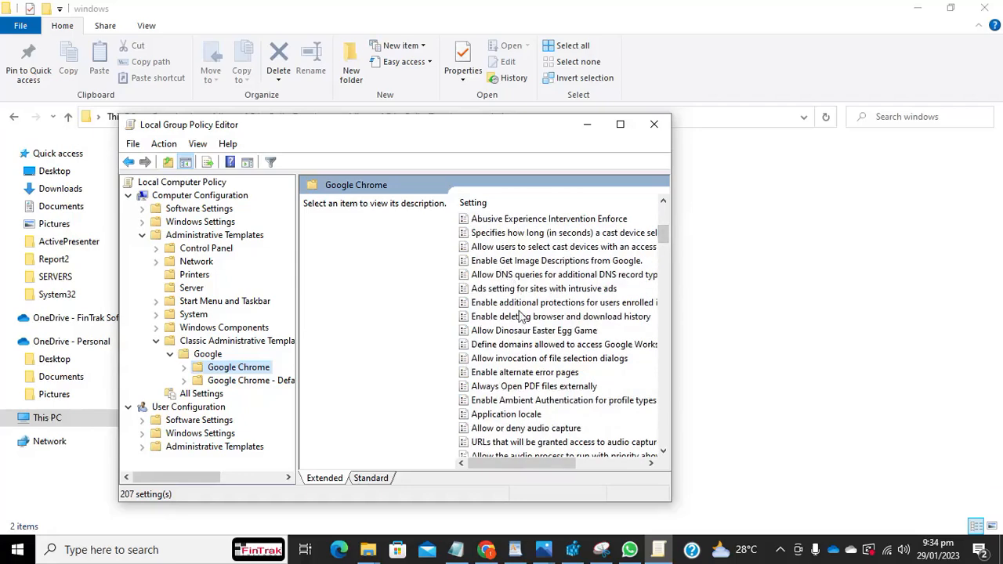
mouse_move(686, 226)
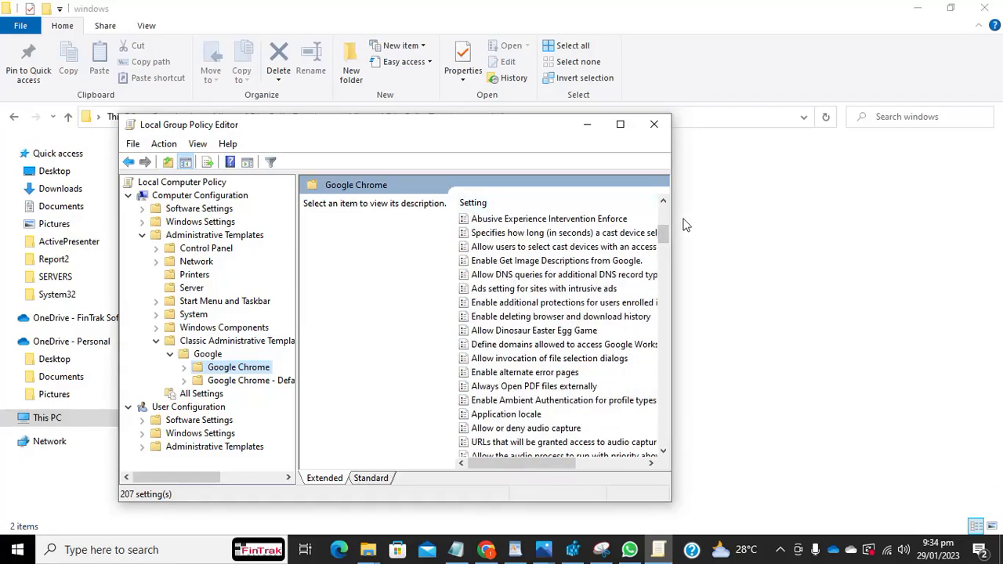
scroll(down, 3)
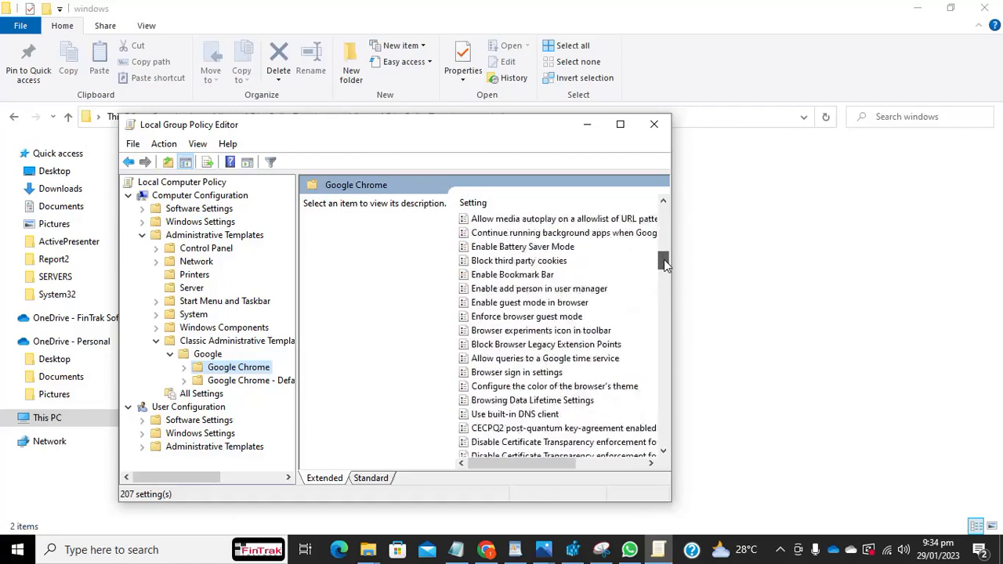
scroll(down, 3)
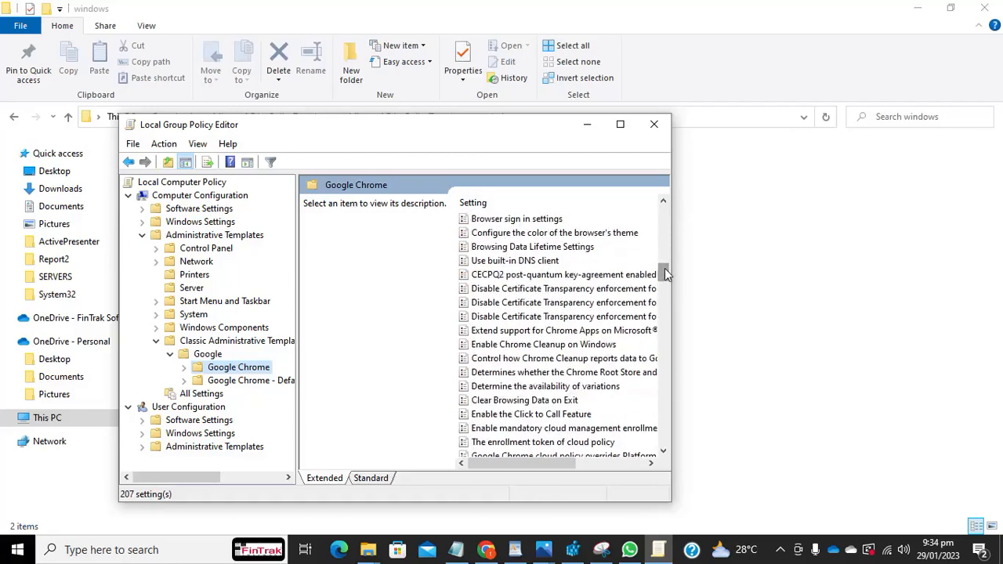
mouse_move(271, 285)
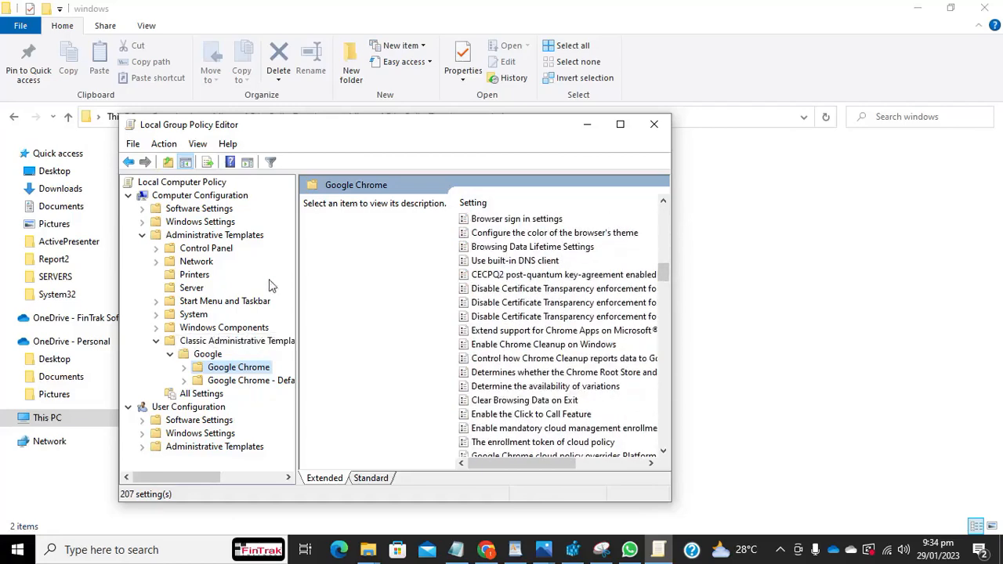
mouse_move(198, 232)
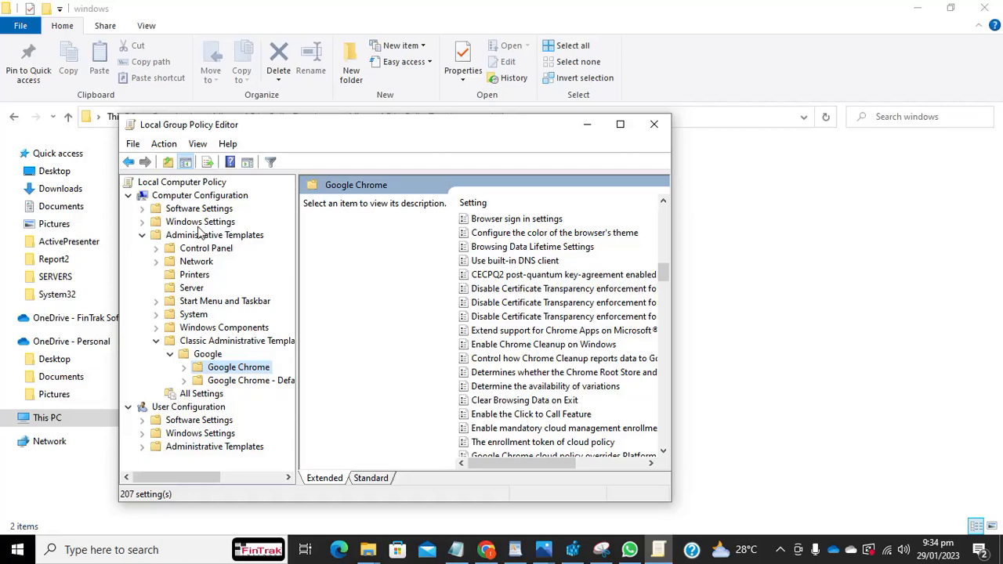
click(214, 236)
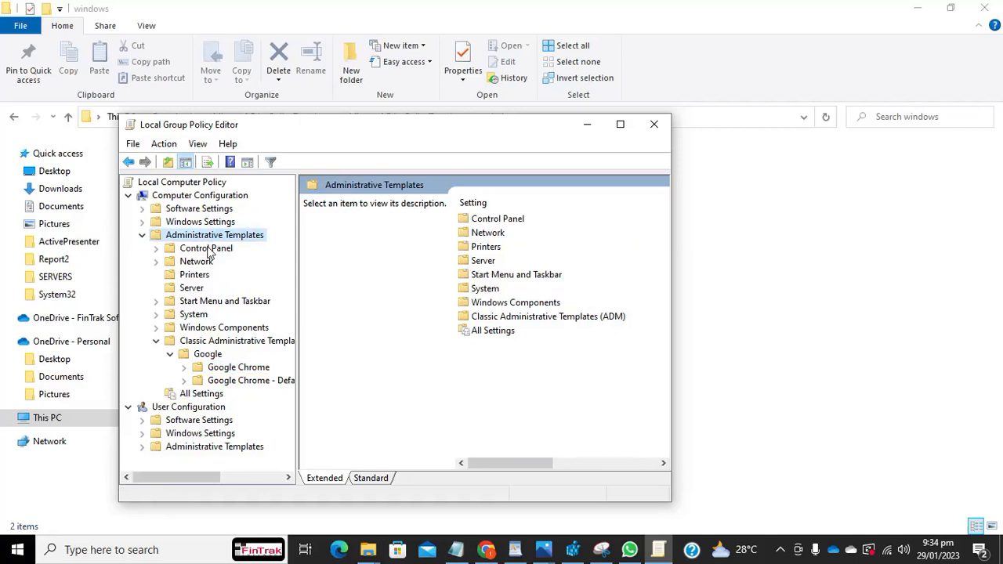
Open Add/Remove Templates, start adding a template and browse to Downloads.
right_click(214, 235)
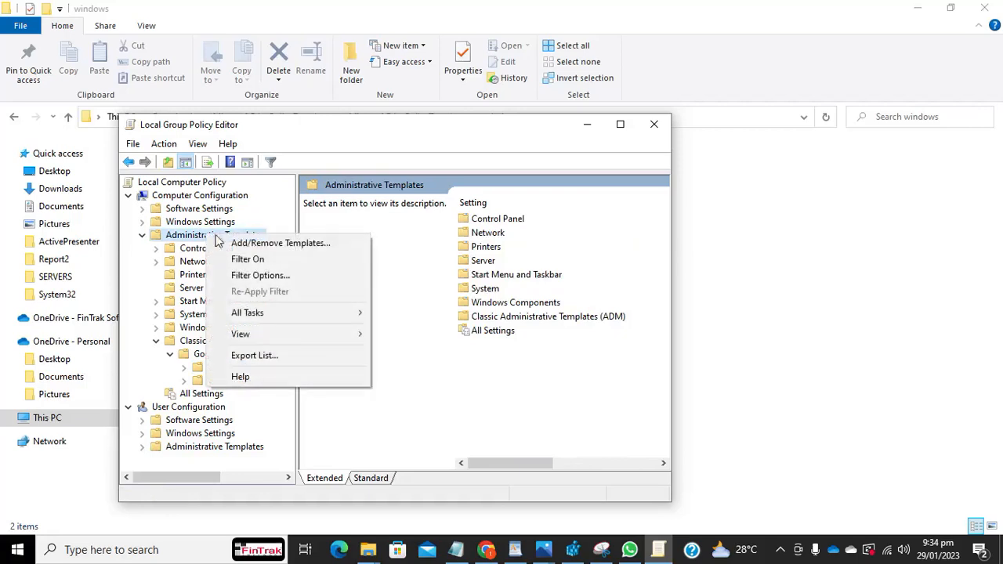
click(280, 243)
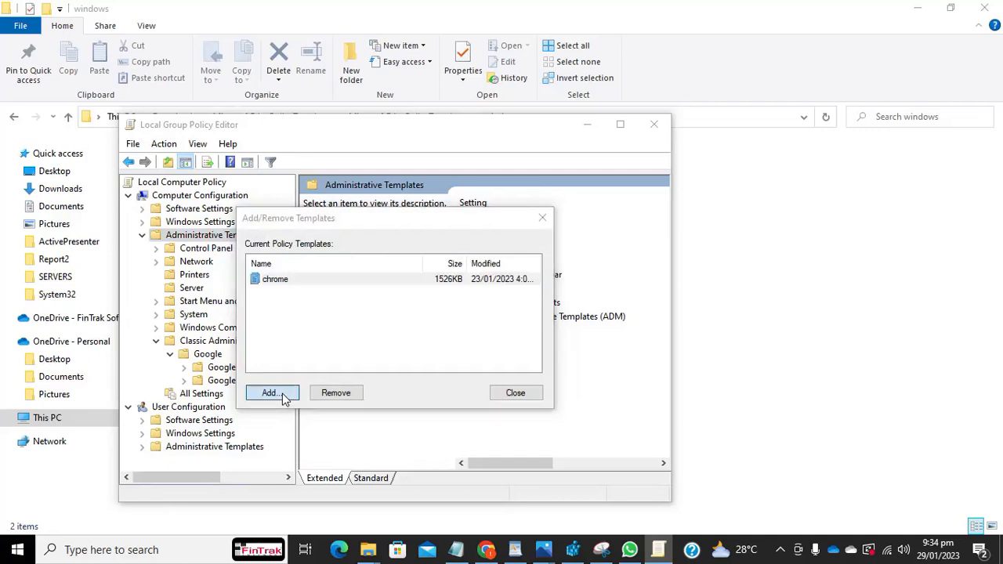
click(271, 393)
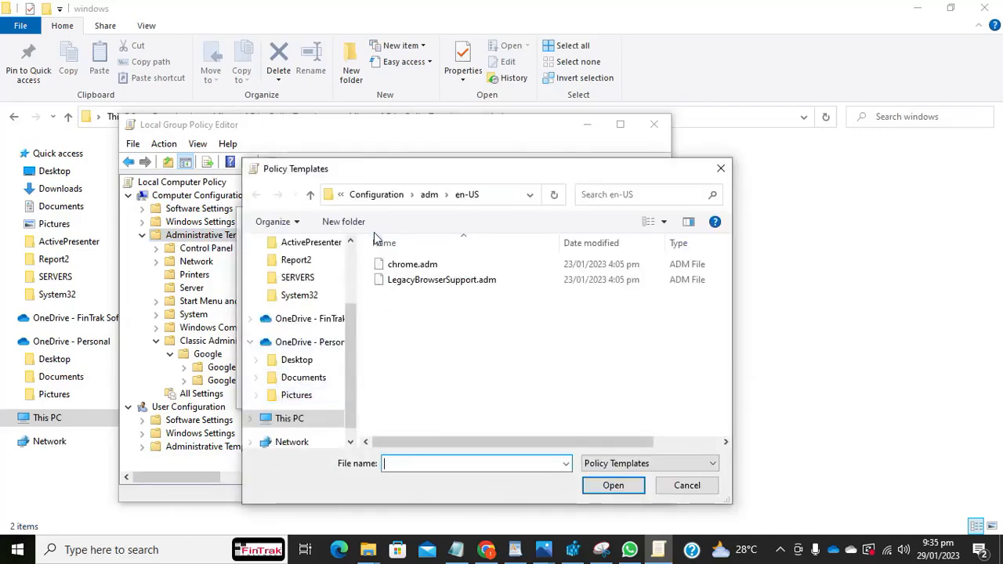
click(297, 277)
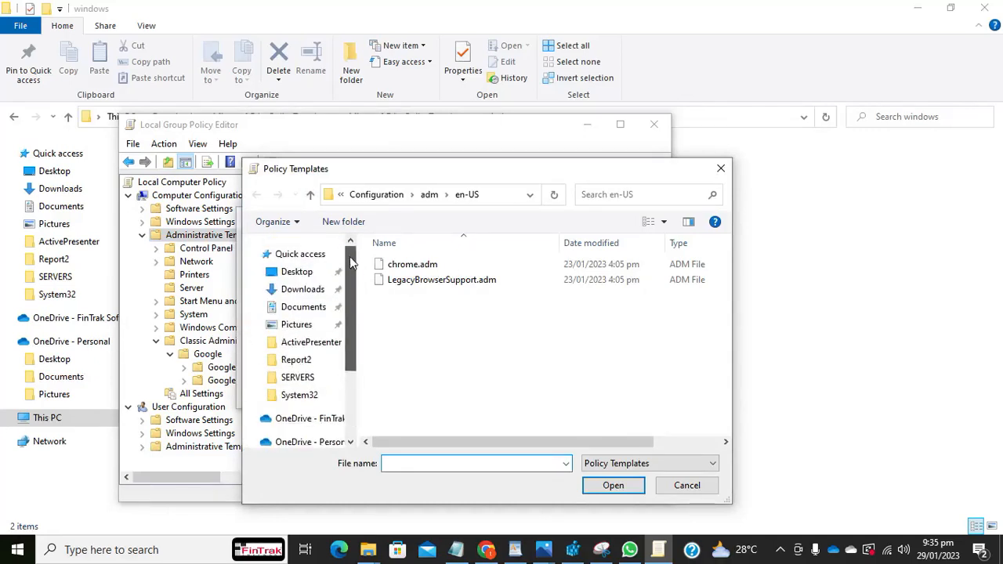
click(303, 289)
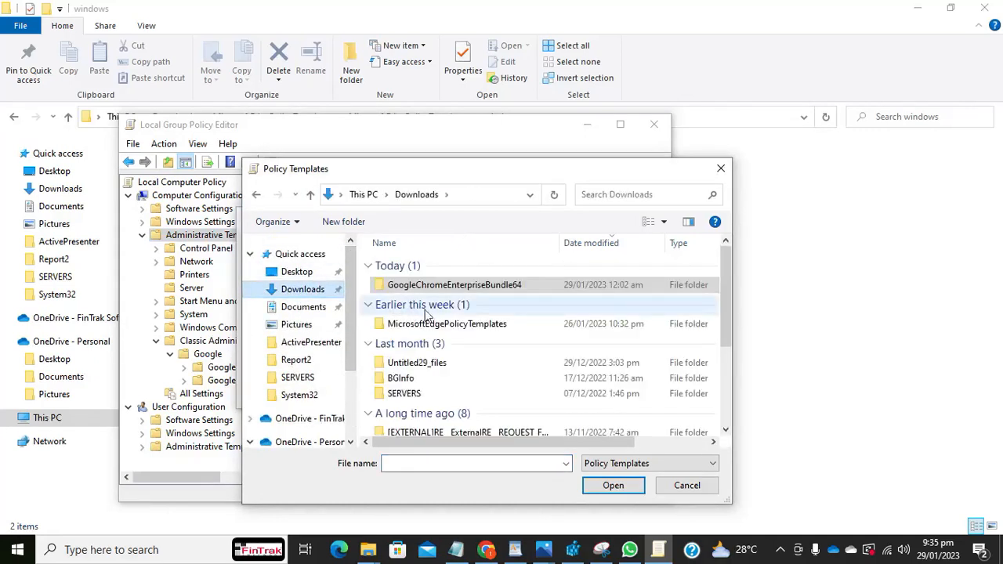
Load msedge.adm from MicrosoftEdgePolicyTemplates\windows\adm\en-US.
double_click(448, 324)
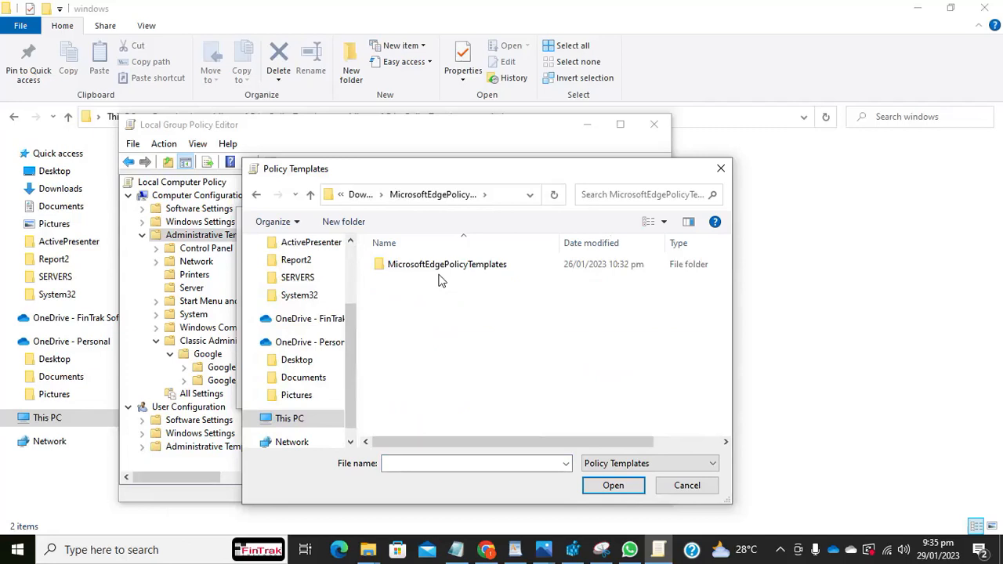
double_click(447, 264)
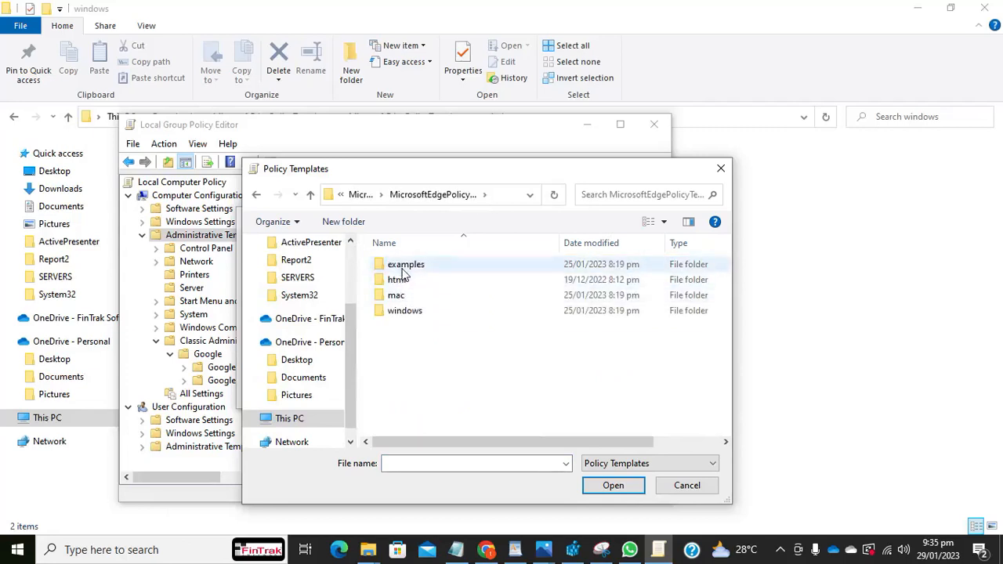
double_click(406, 311)
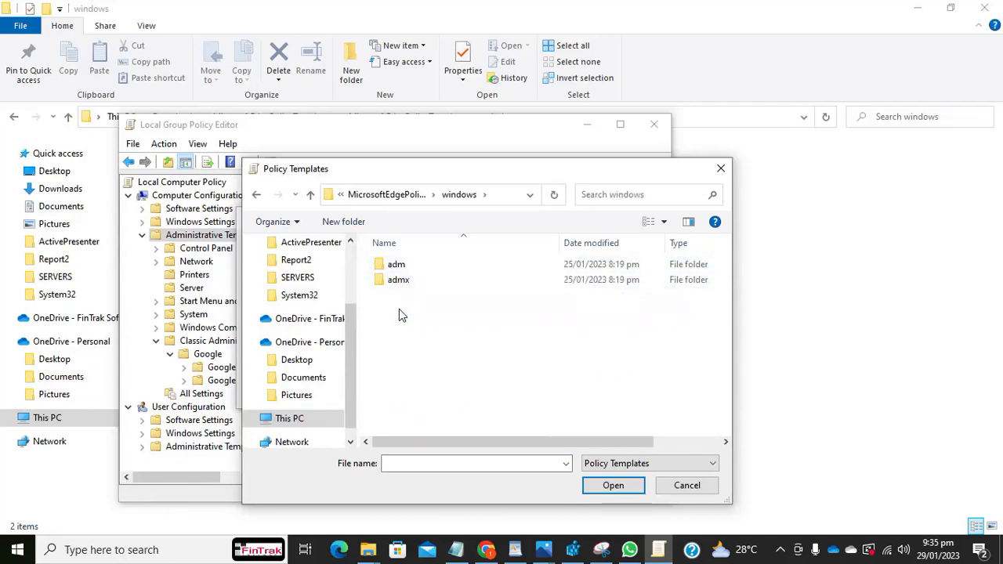
click(397, 265)
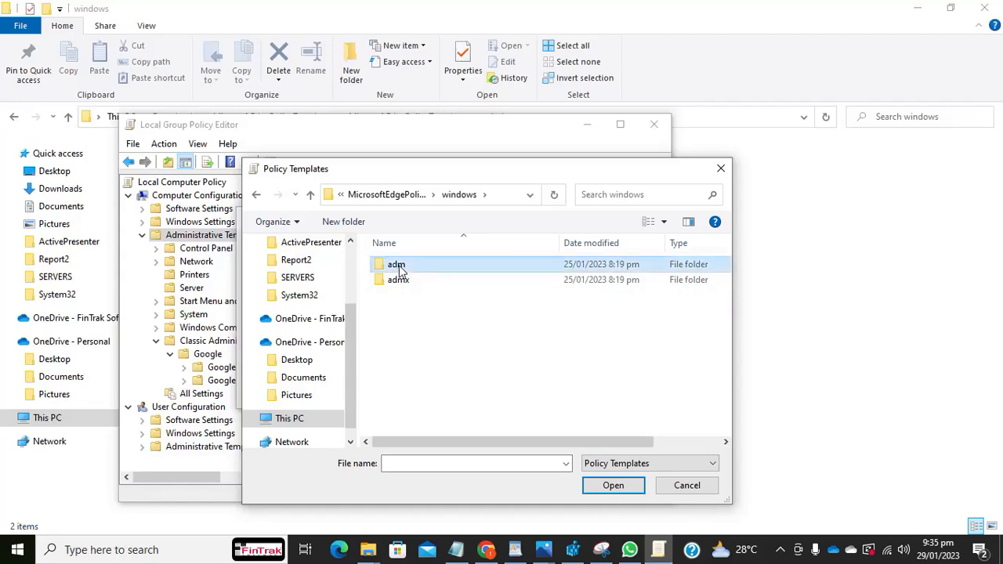
double_click(396, 264)
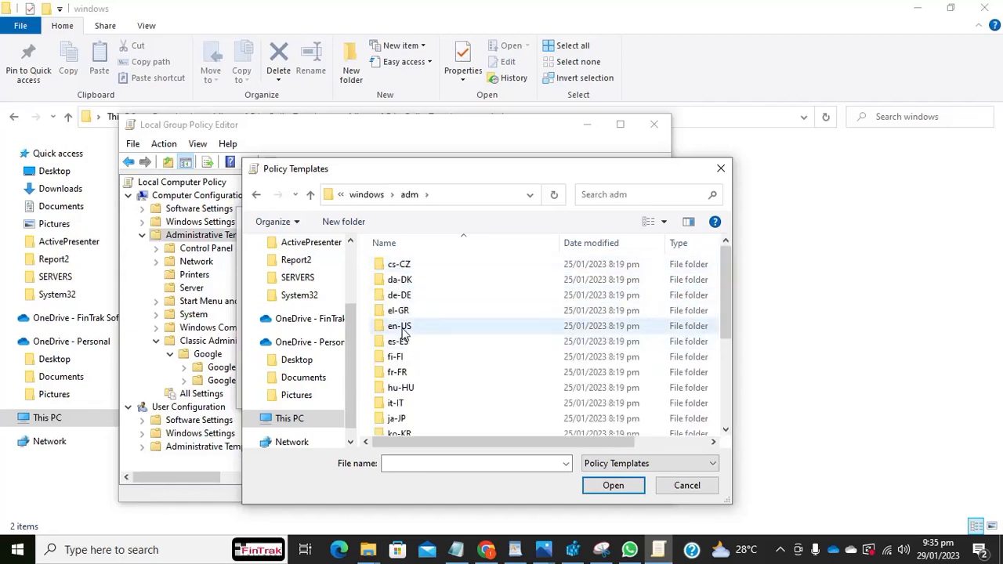
mouse_move(400, 325)
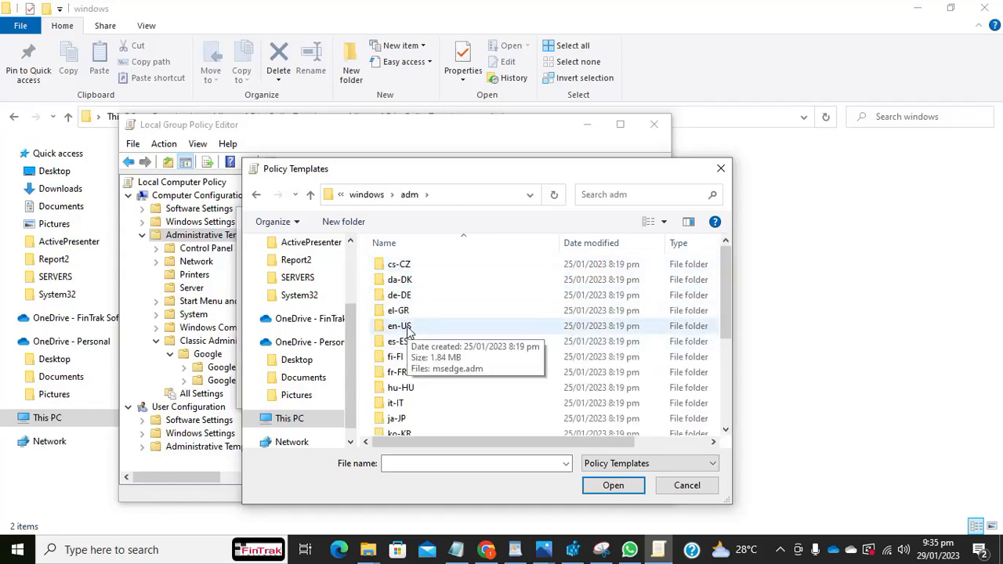
double_click(399, 326)
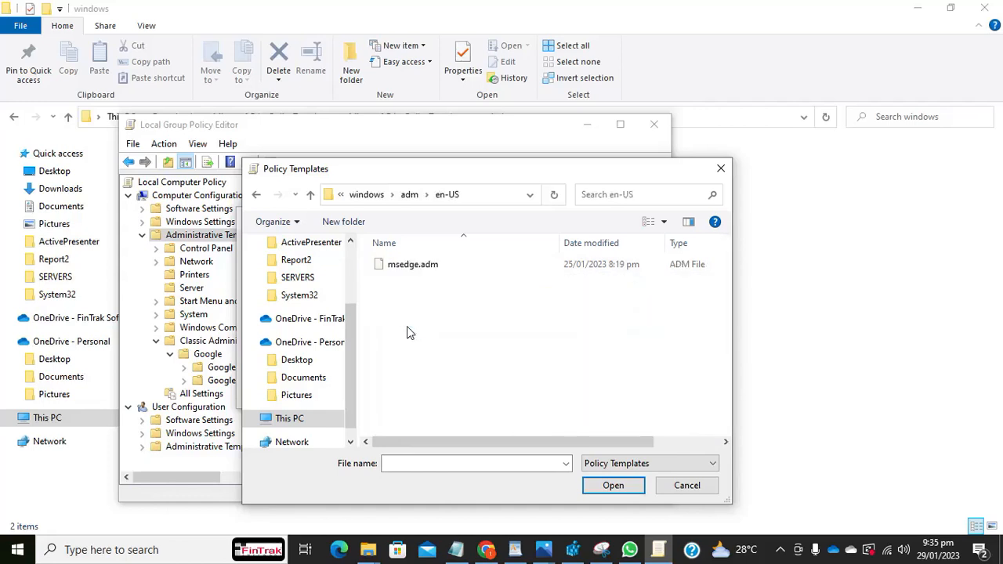
mouse_move(414, 265)
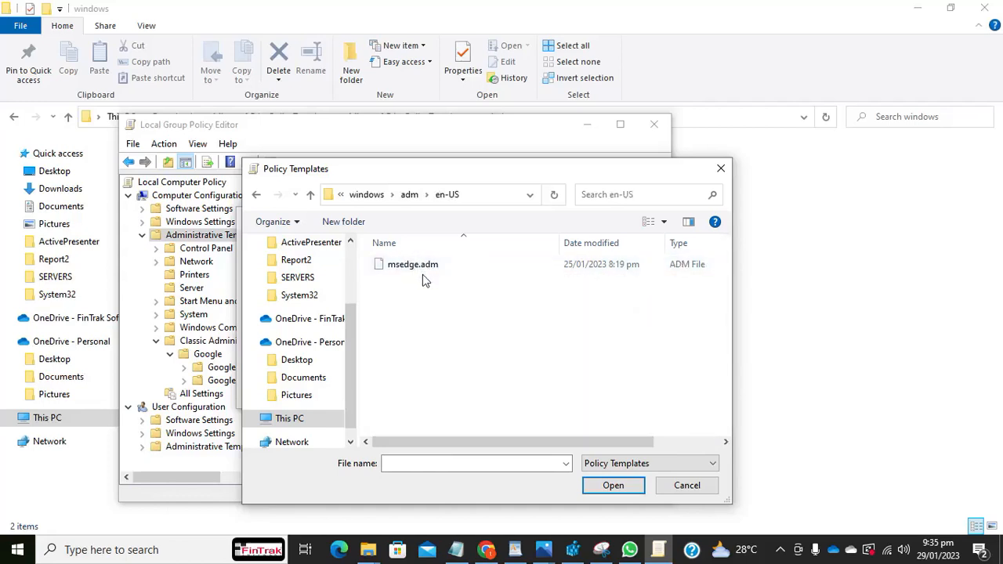
click(413, 264)
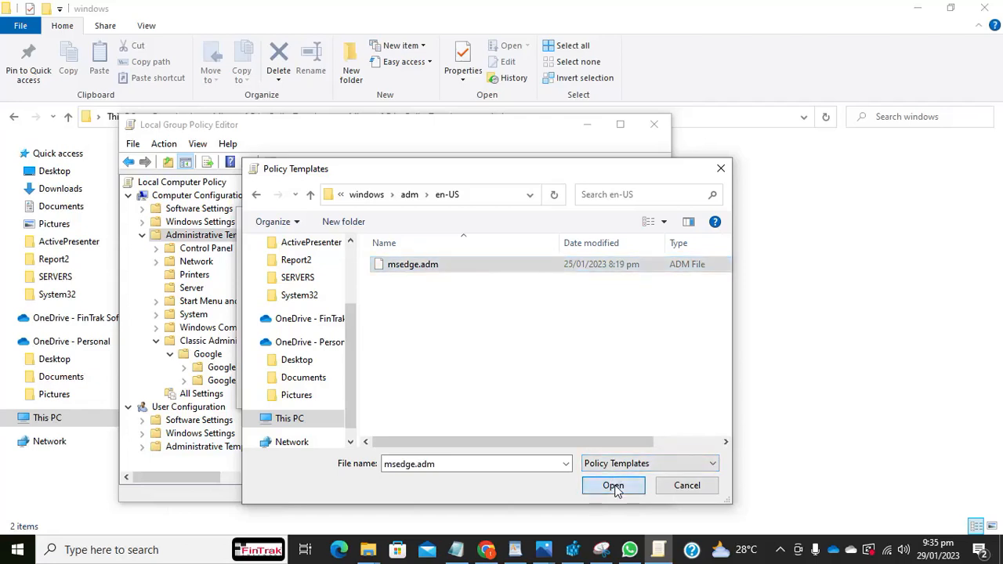
click(613, 485)
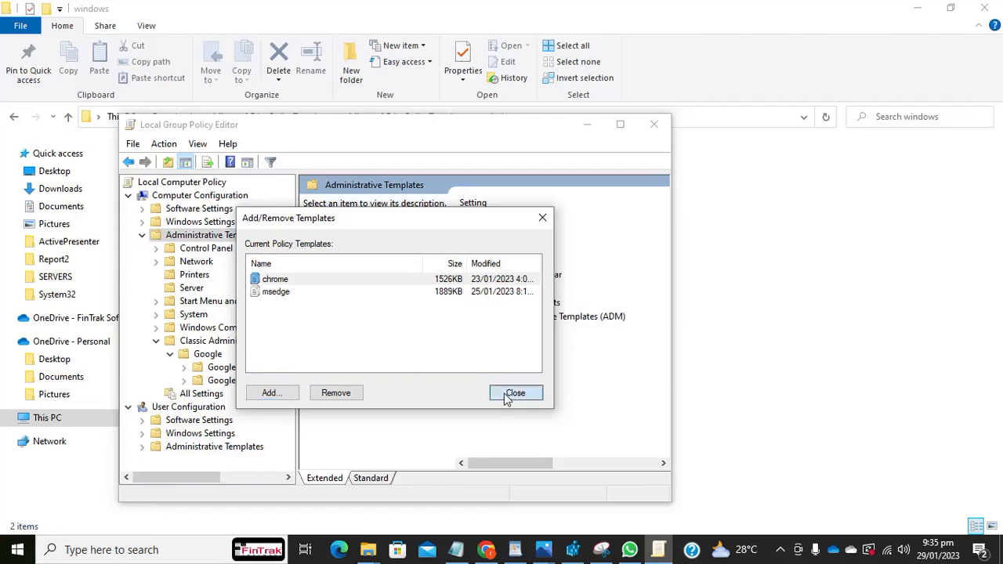
Close the template list and browse the Microsoft Edge folder's 315 settings under Classic Administrative Templates.
click(515, 393)
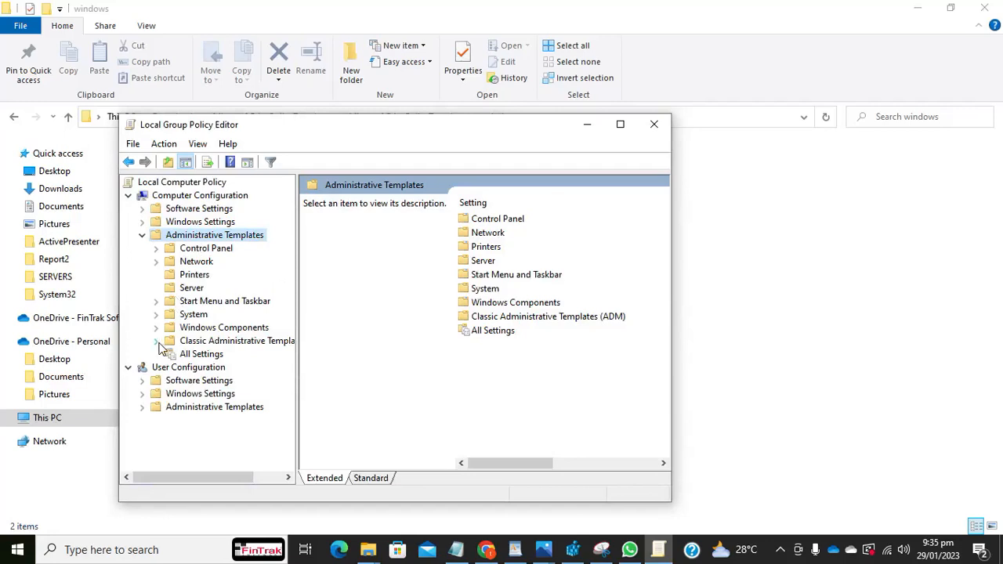
click(156, 340)
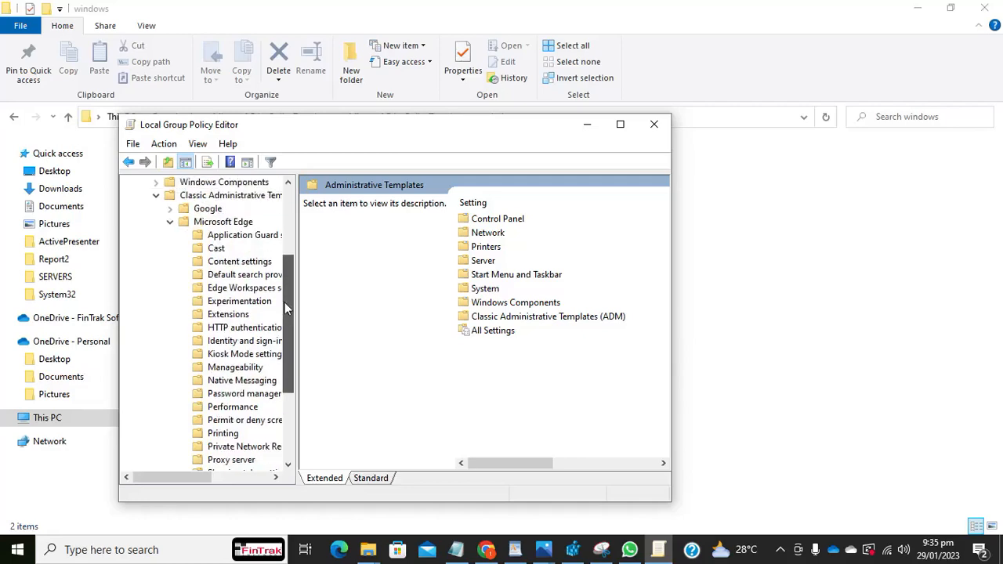
click(222, 222)
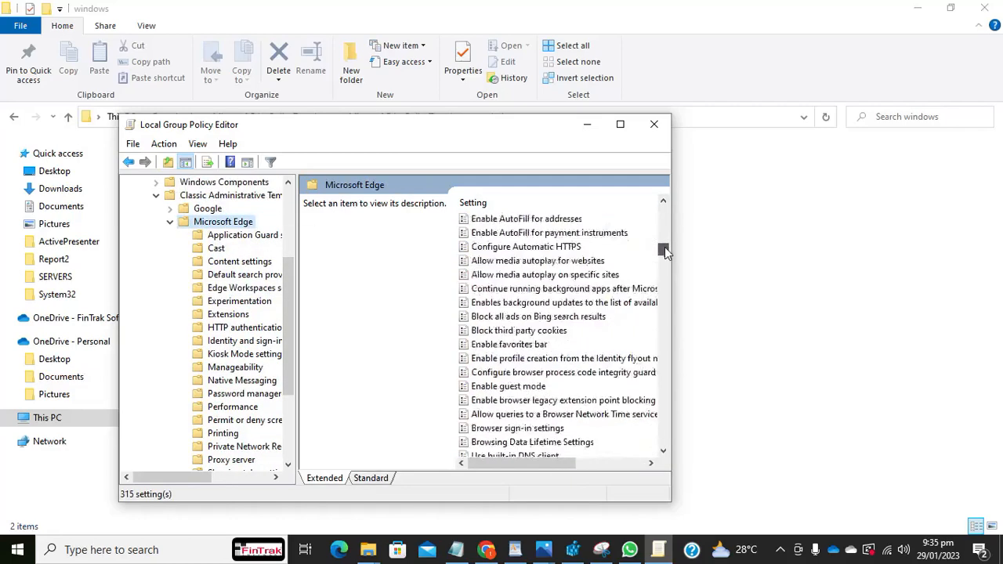
scroll(down, 3)
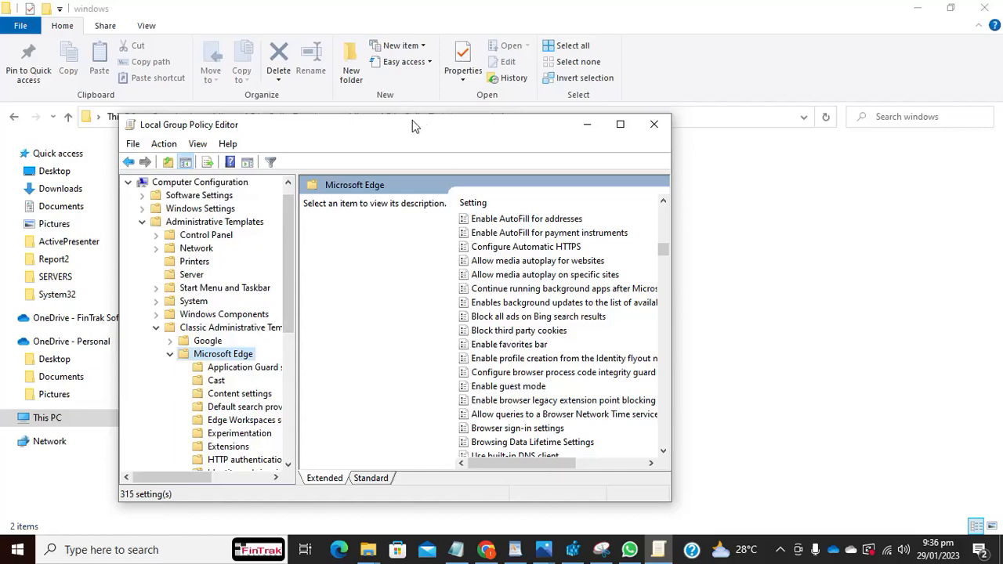
Nudge the editor window rightward and reveal the taskbar's hidden running-app icons.
drag(415, 125, 455, 123)
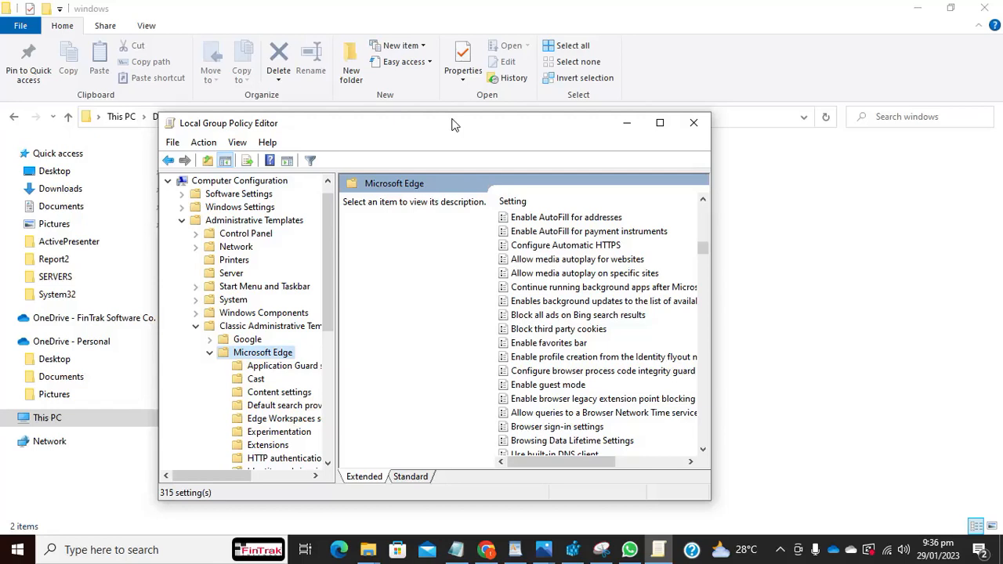
click(779, 550)
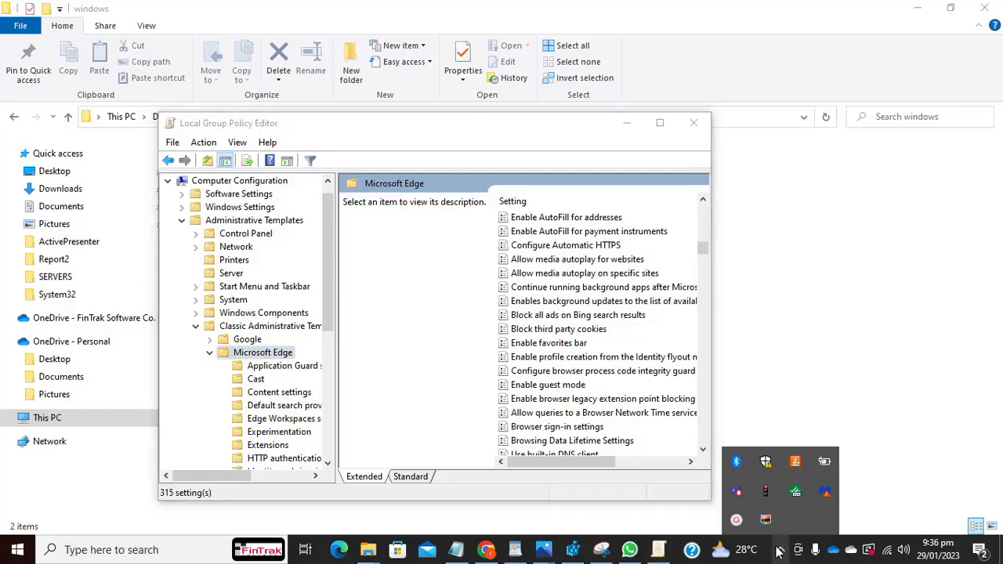